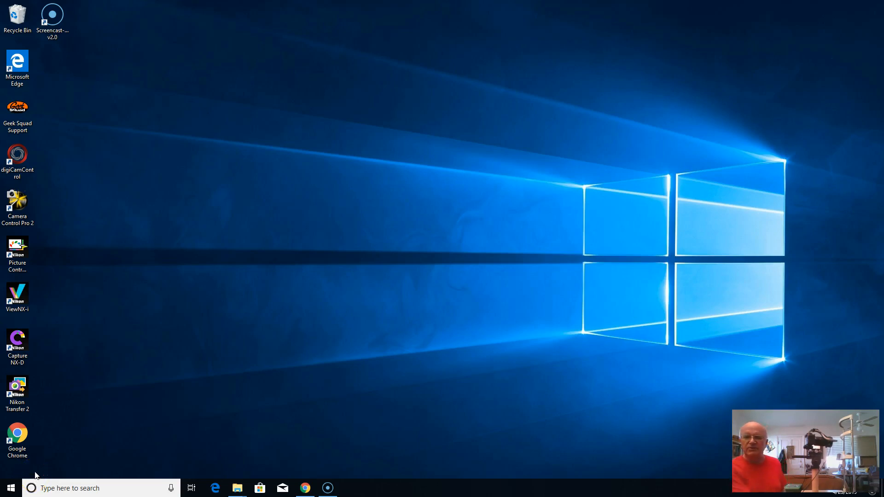
pyautogui.moveTo(41, 467)
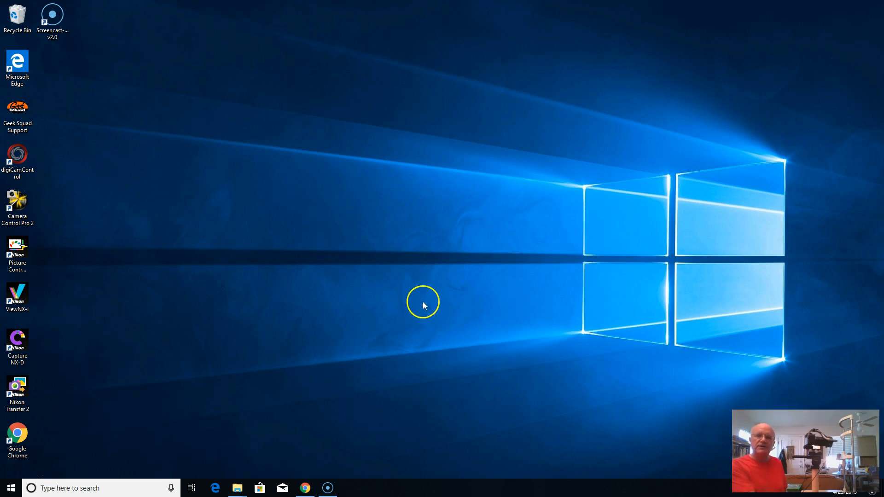
pyautogui.moveTo(86, 170)
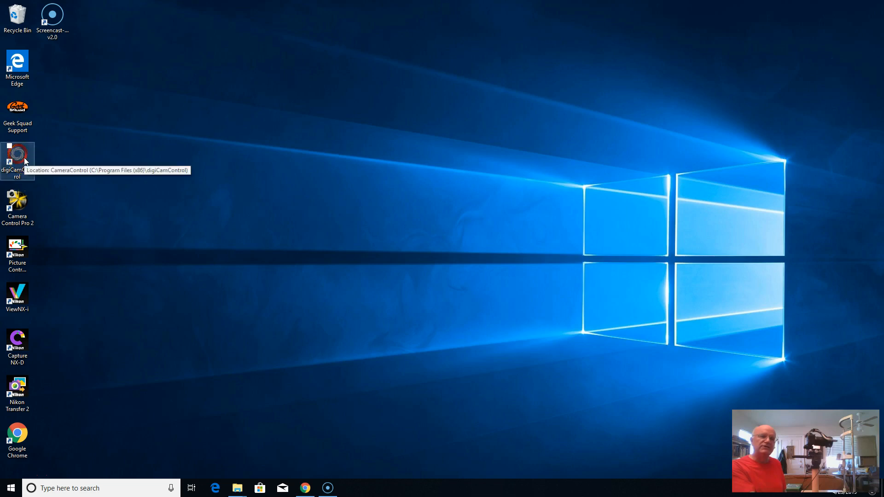
# Launch digiCamControl from its desktop shortcut.
pyautogui.click(17, 158)
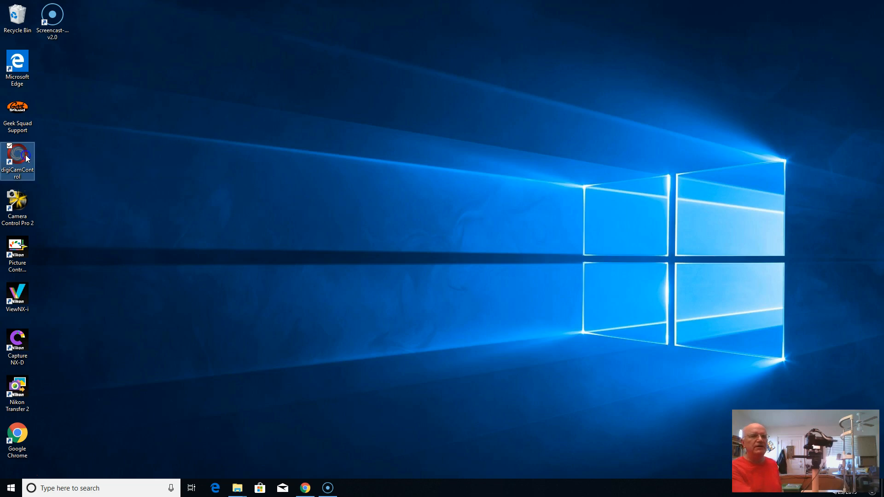
pyautogui.moveTo(22, 156)
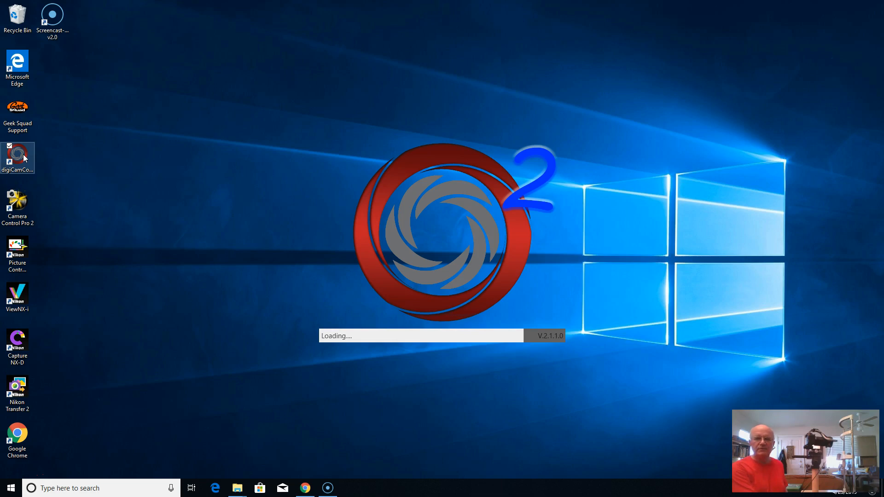
pyautogui.moveTo(86, 180)
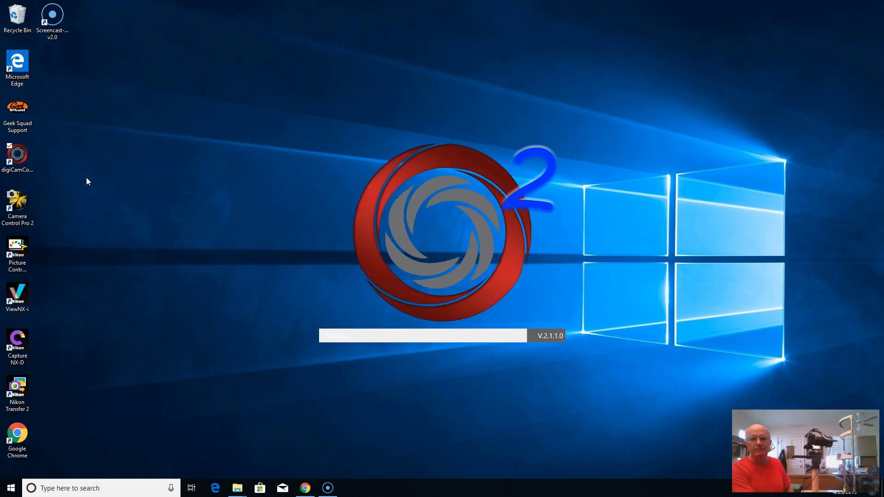
pyautogui.moveTo(533, 215)
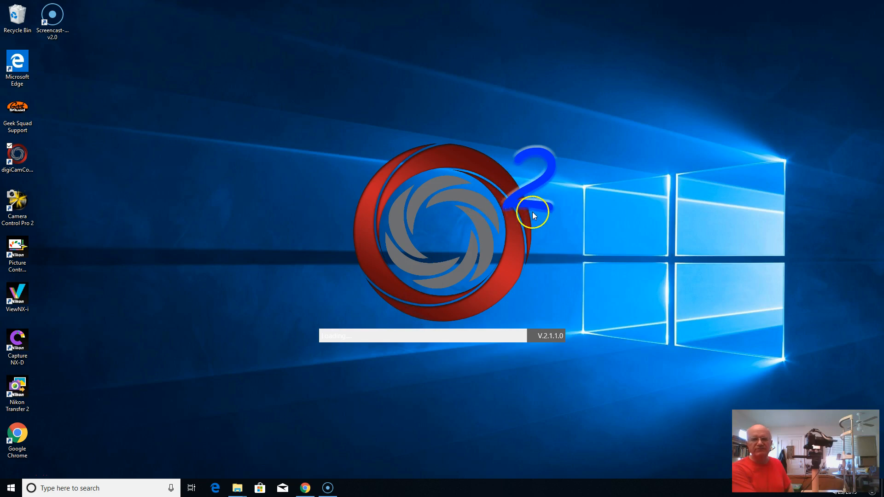
pyautogui.moveTo(229, 299)
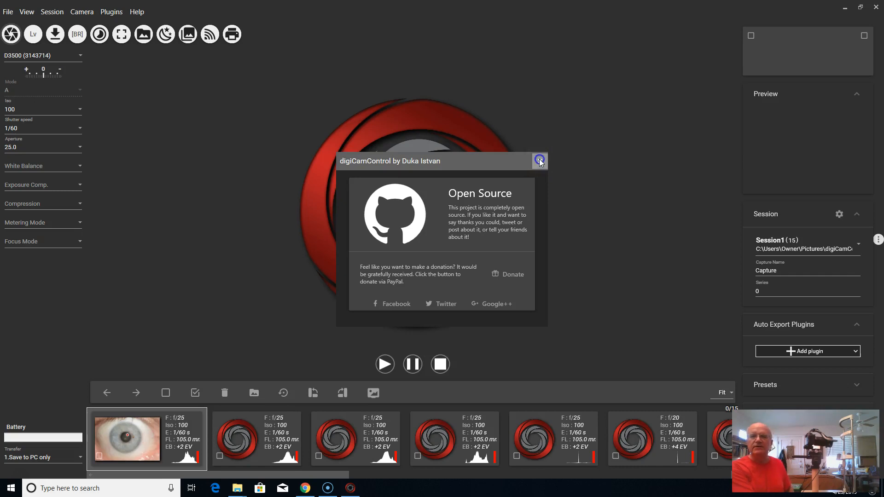
pyautogui.moveTo(555, 266)
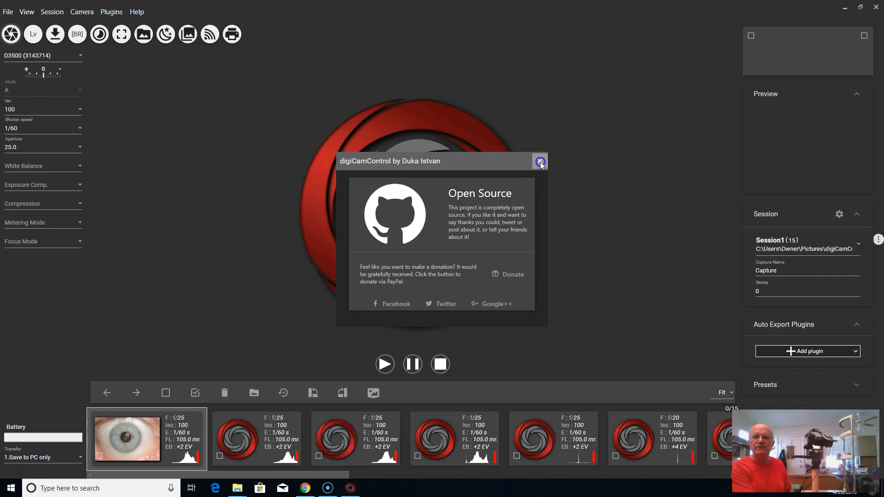
# Dismiss the donation notice and show a blue-iris Session1 capture fitted in the viewer.
pyautogui.click(539, 161)
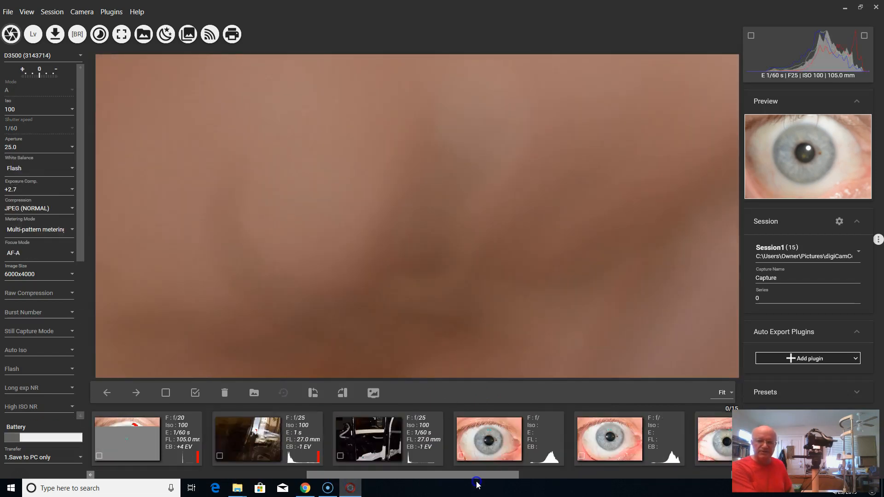
pyautogui.hscroll(3)
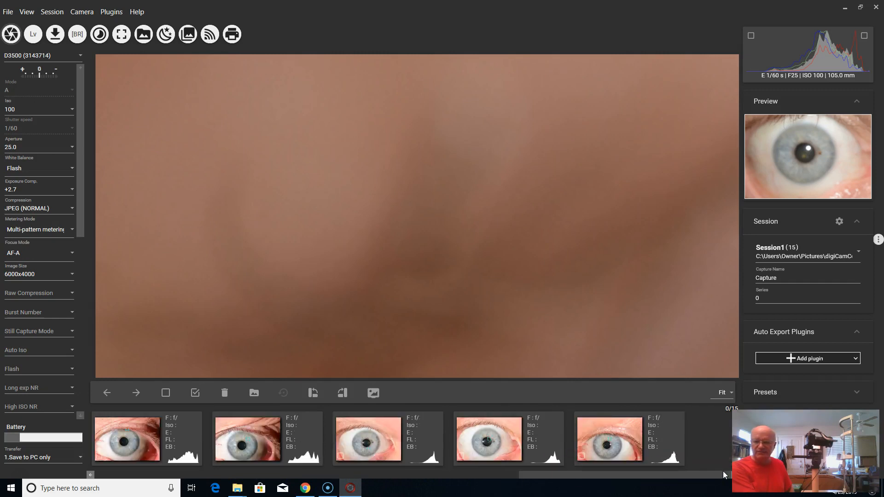
pyautogui.click(488, 438)
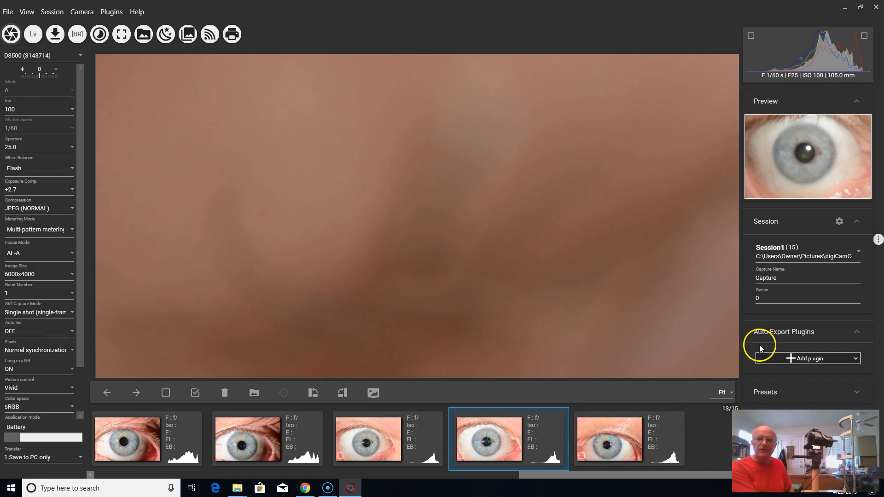
pyautogui.moveTo(724, 394)
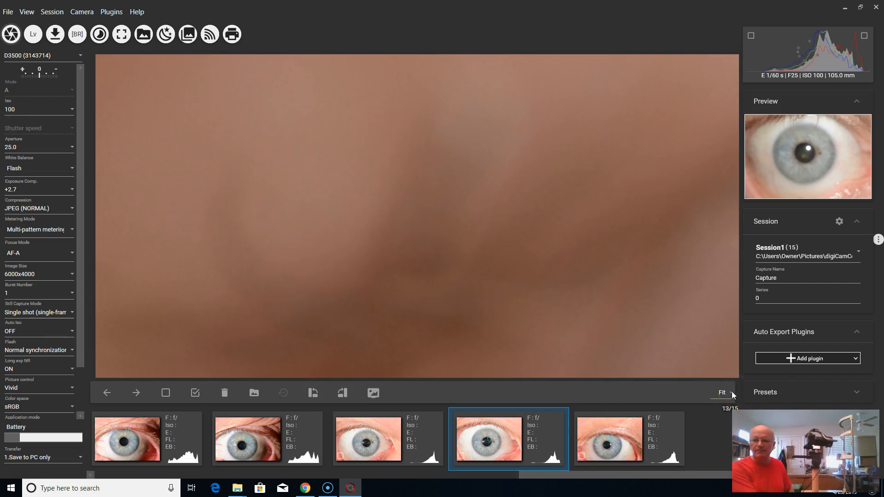
pyautogui.click(725, 393)
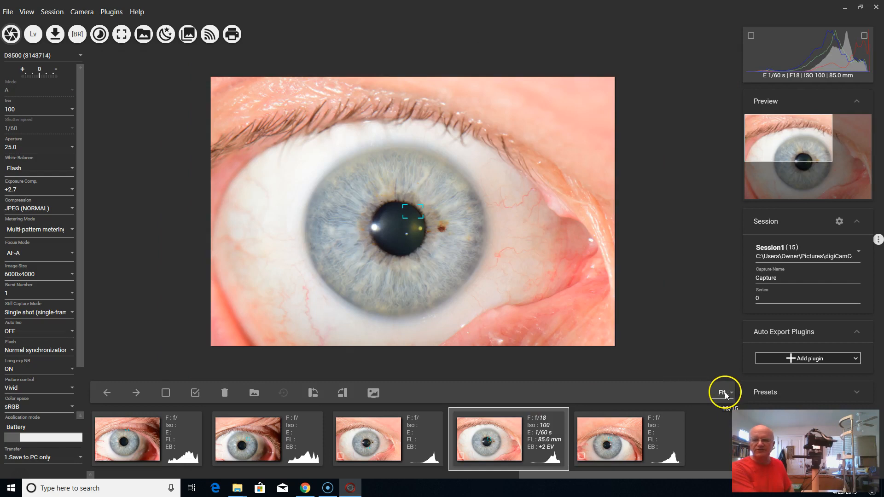
pyautogui.moveTo(395, 176)
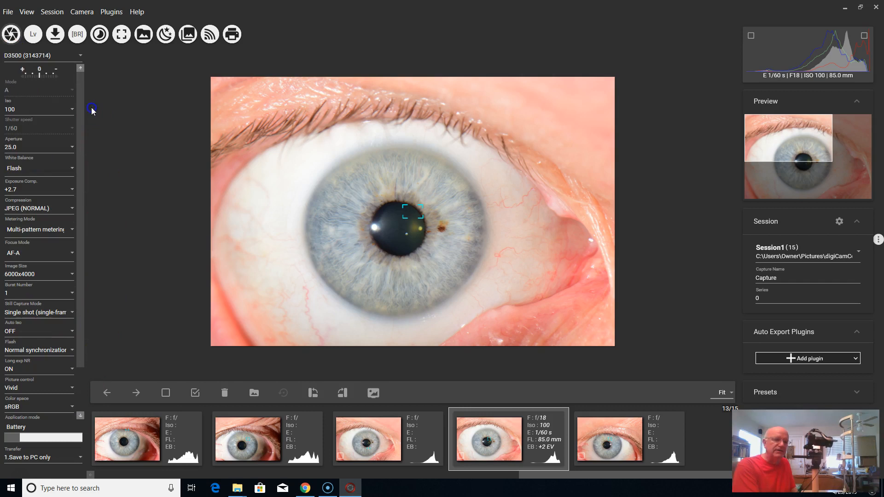
pyautogui.moveTo(37, 221)
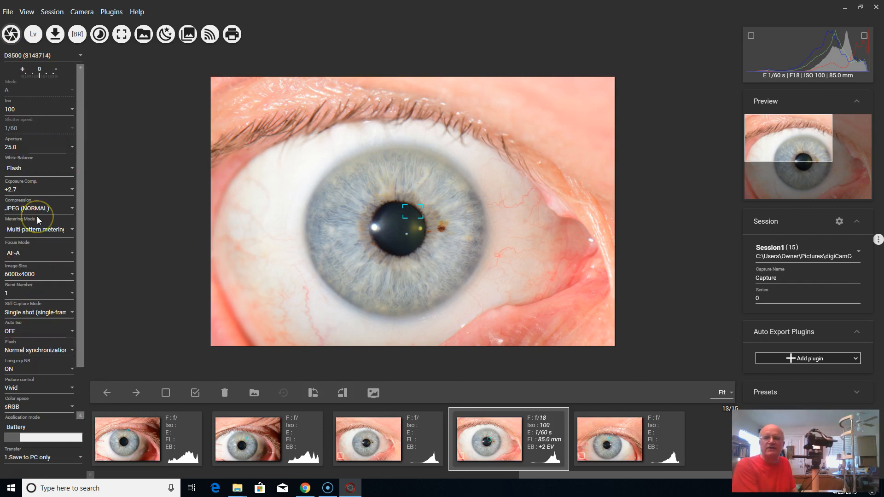
pyautogui.moveTo(273, 122)
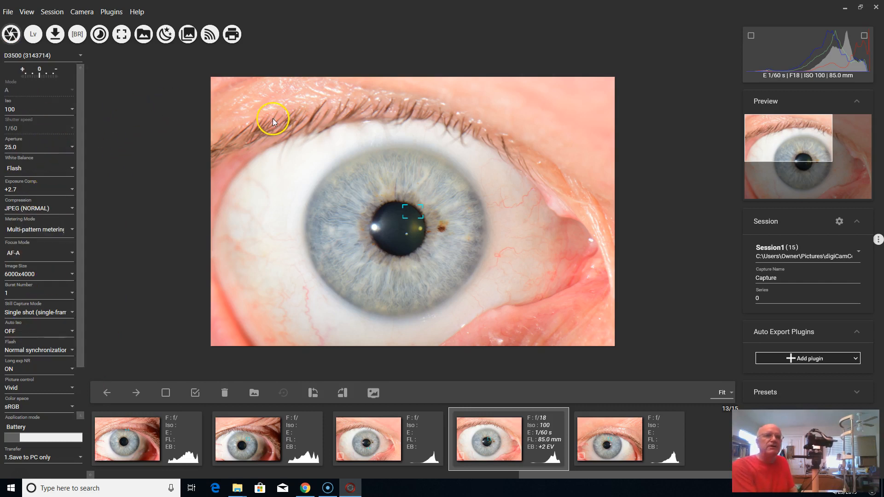
pyautogui.moveTo(730, 230)
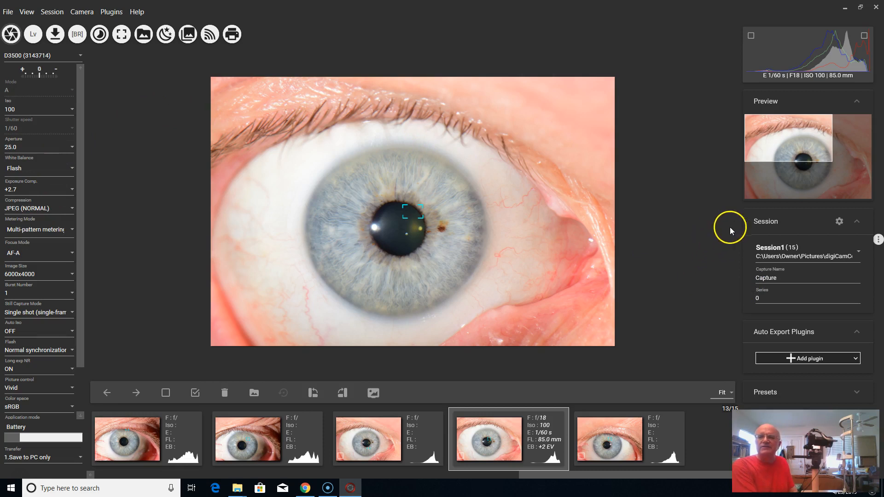
pyautogui.moveTo(766, 231)
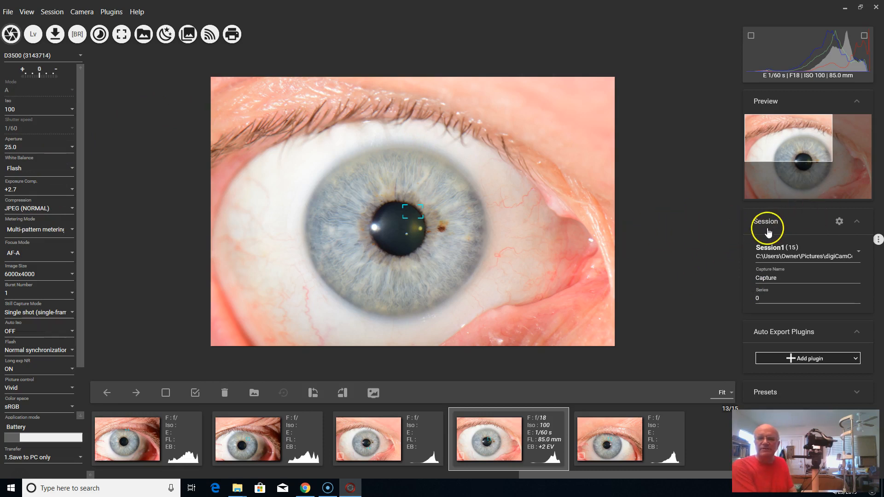
pyautogui.moveTo(838, 225)
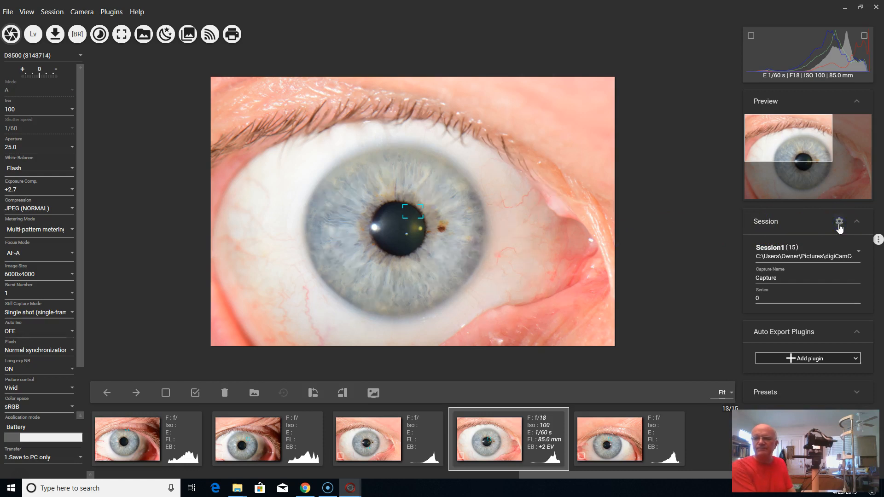
pyautogui.click(838, 221)
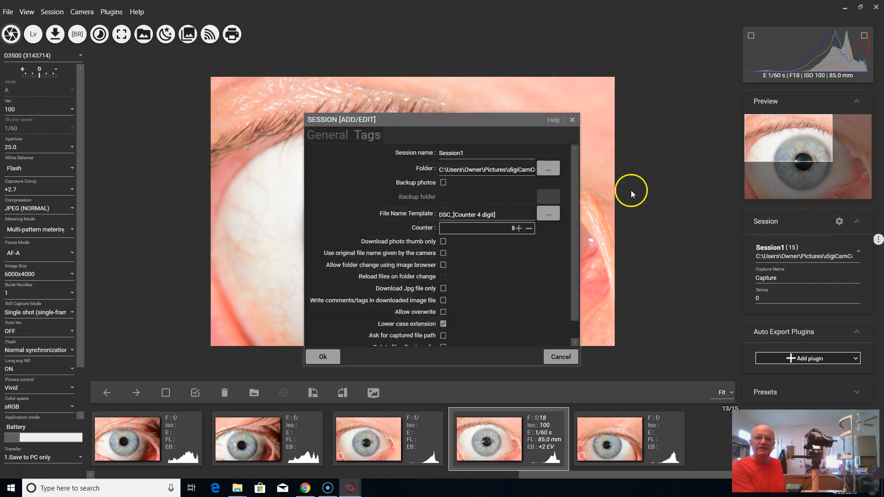
pyautogui.click(485, 153)
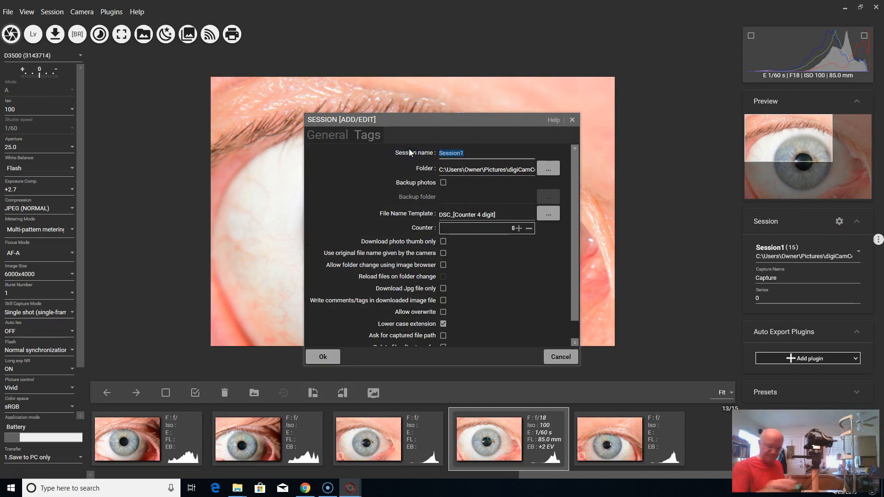
pyautogui.write('Jon')
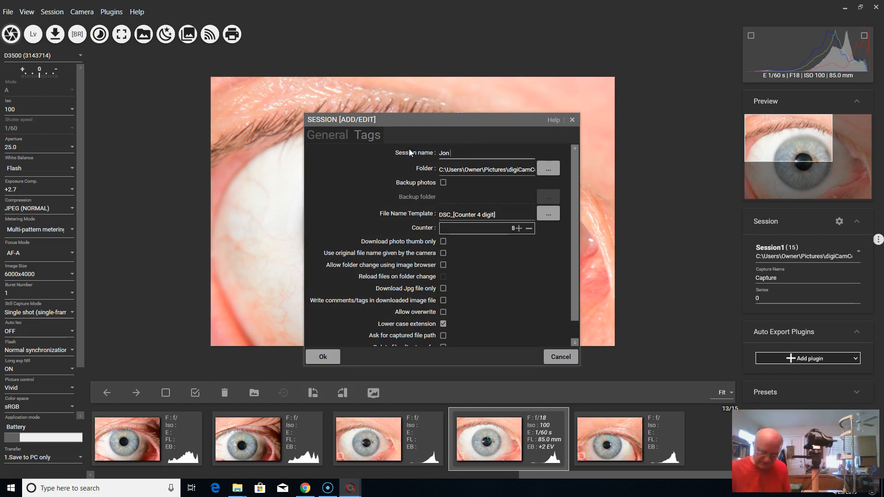
pyautogui.write('Miles')
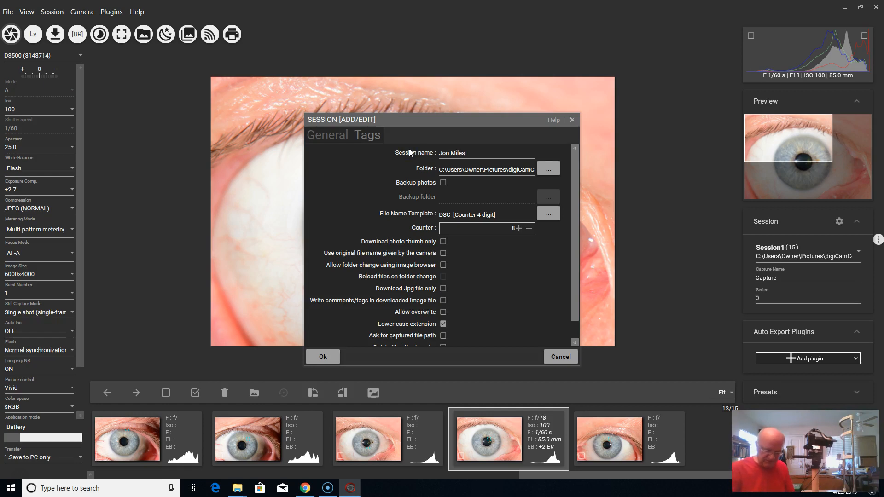
pyautogui.click(472, 153)
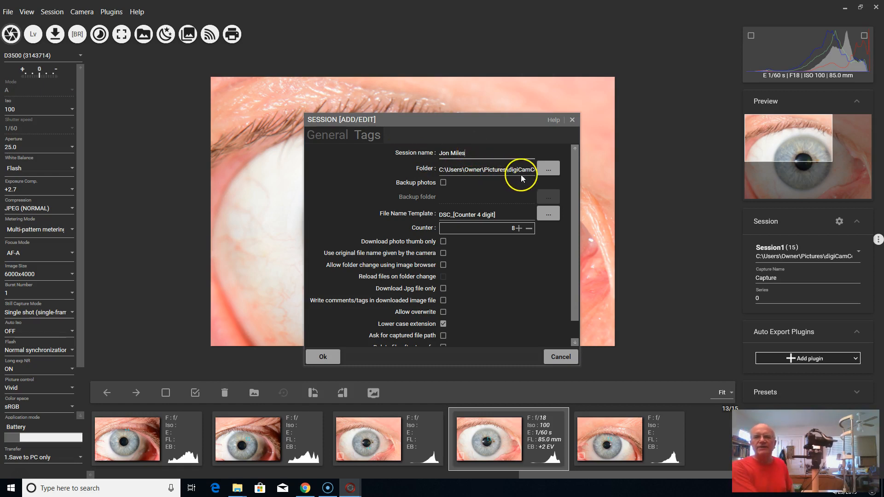
pyautogui.moveTo(538, 218)
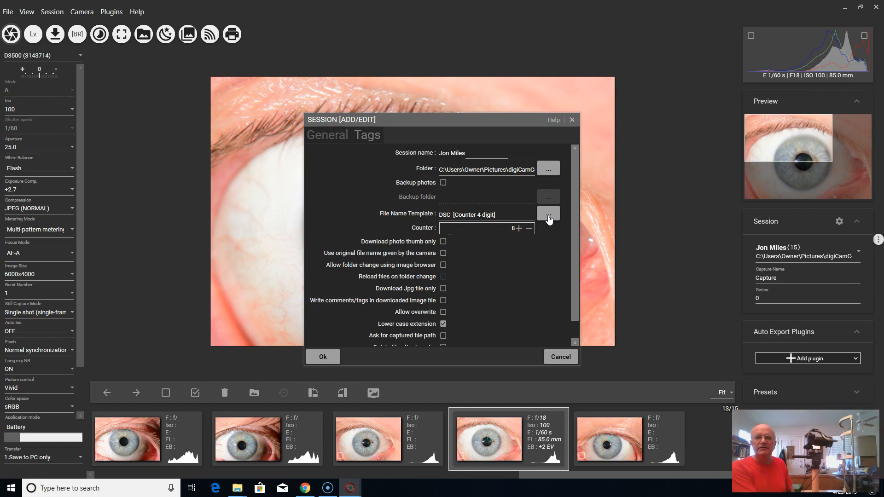
# Set the file name template to Iris_[Session Name]_[Date yyyyMMdd]_[Time hh-mm]_[Counter 4 digit].
pyautogui.click(548, 216)
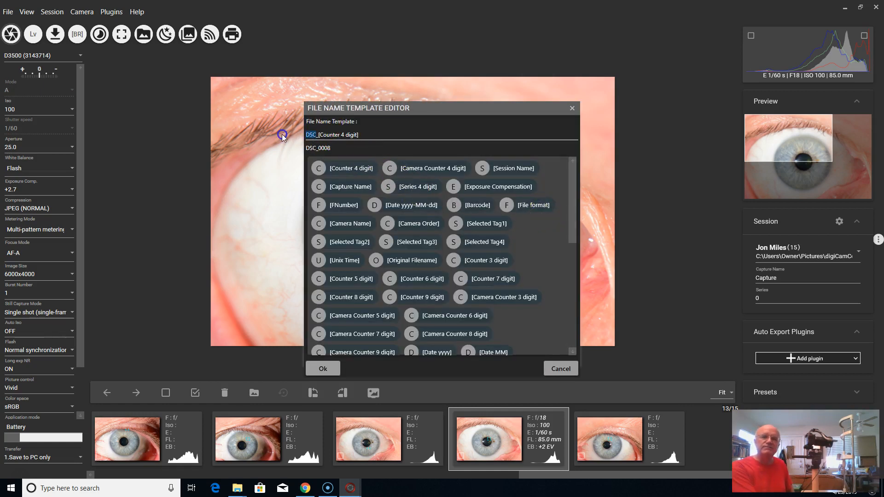
pyautogui.moveTo(284, 138)
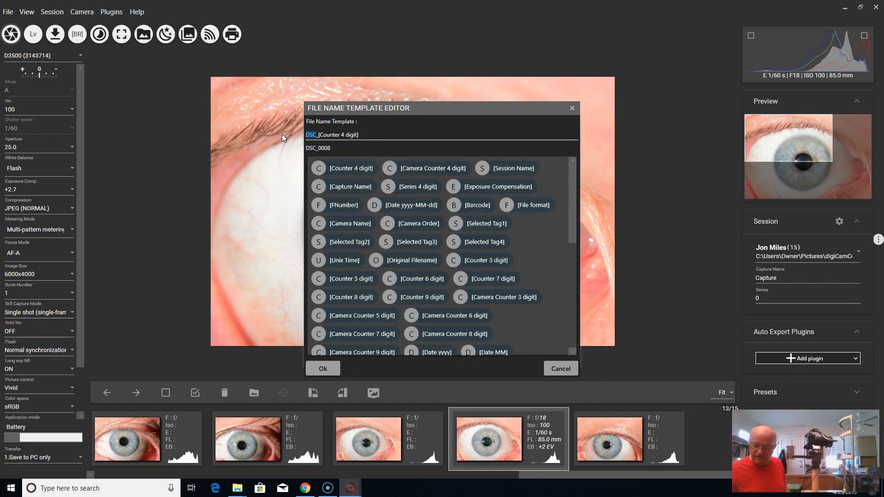
pyautogui.write('lr_')
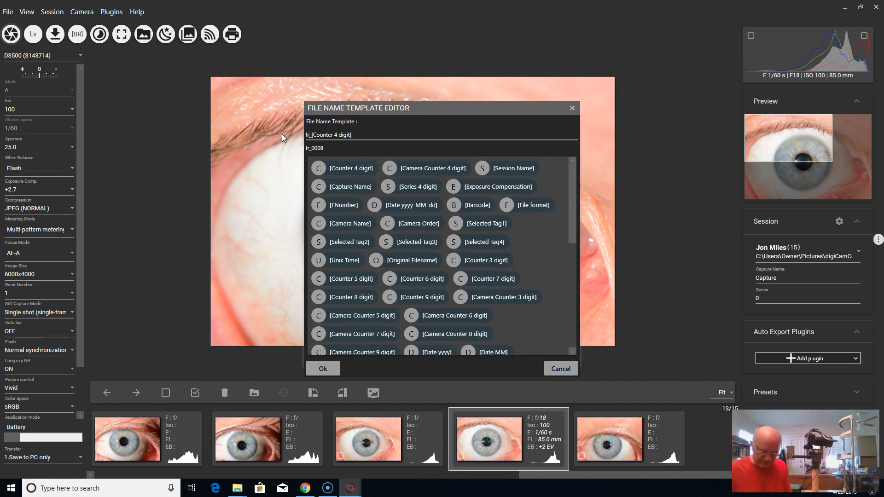
pyautogui.write('Iris')
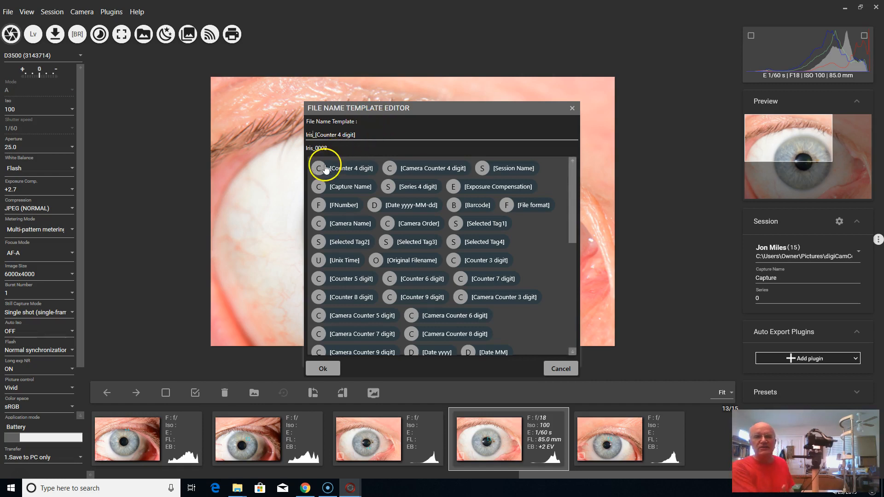
pyautogui.click(506, 168)
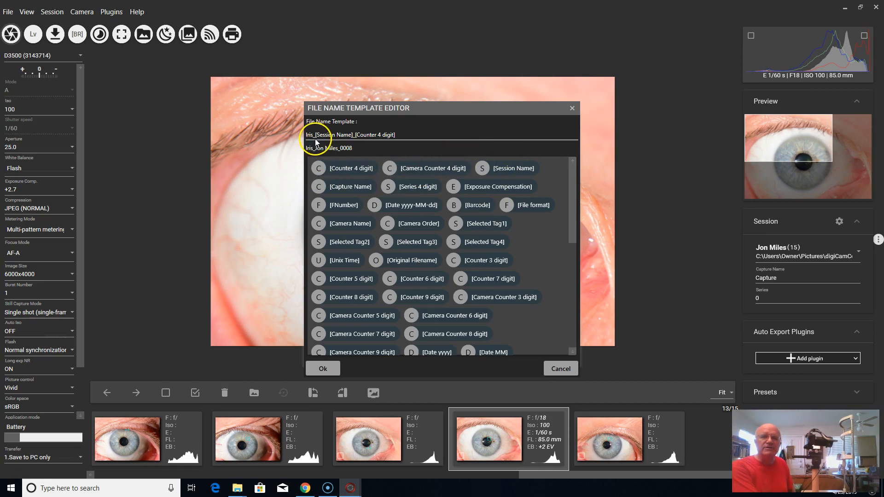
pyautogui.scroll(-3)
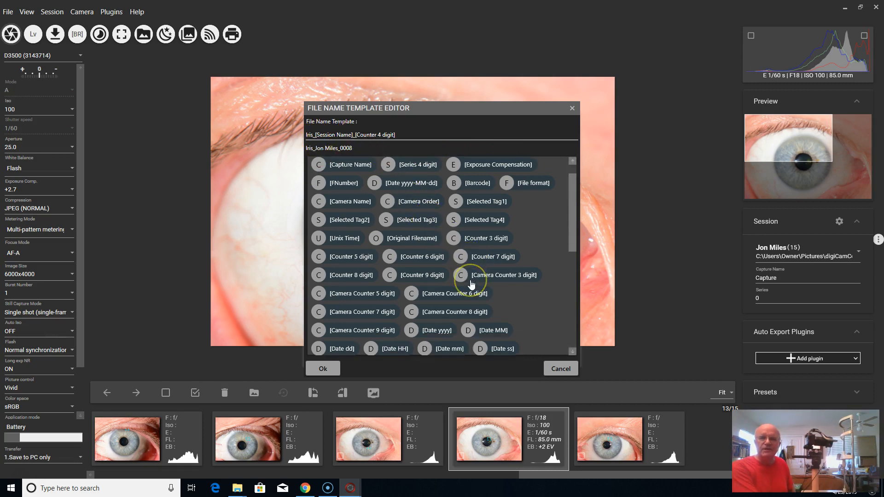
pyautogui.scroll(-3)
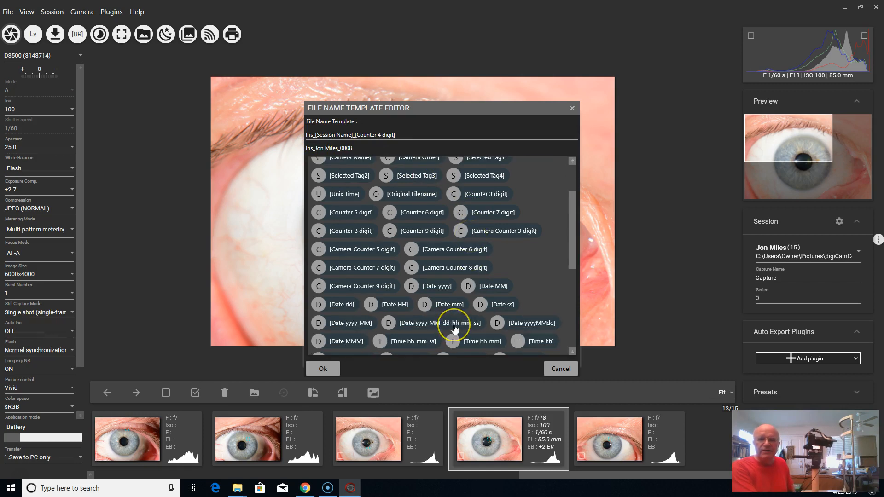
pyautogui.scroll(-3)
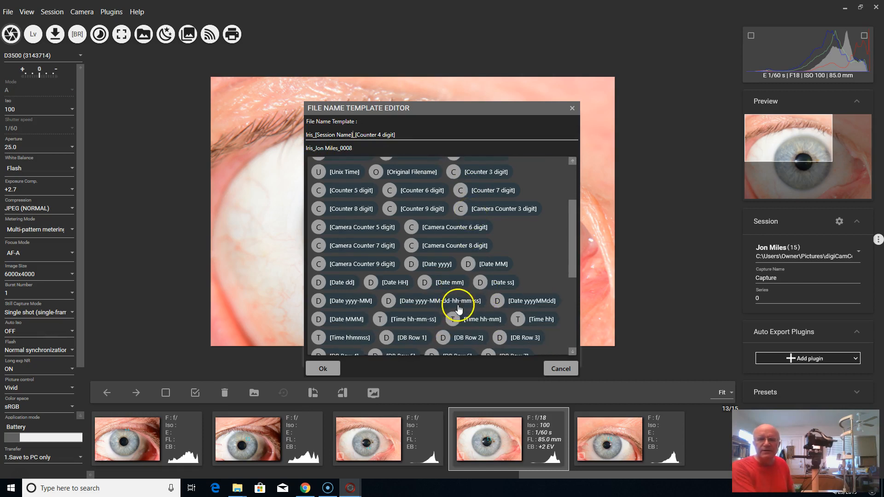
pyautogui.click(529, 301)
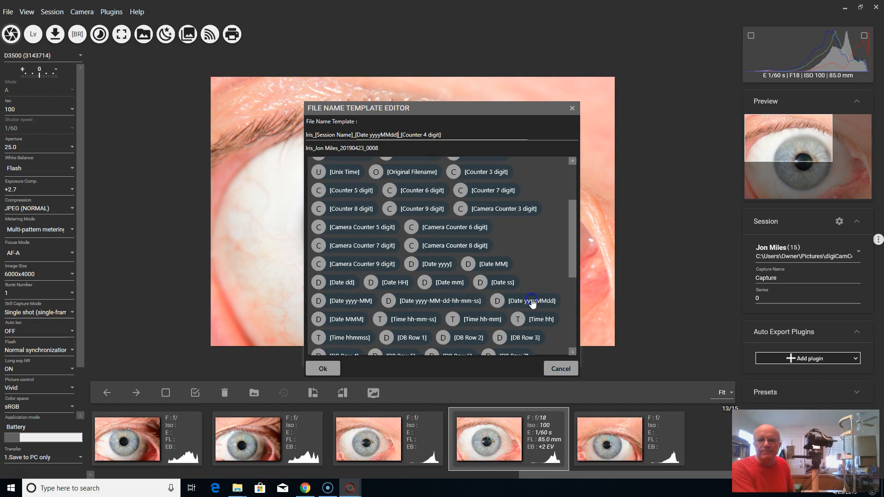
pyautogui.scroll(-3)
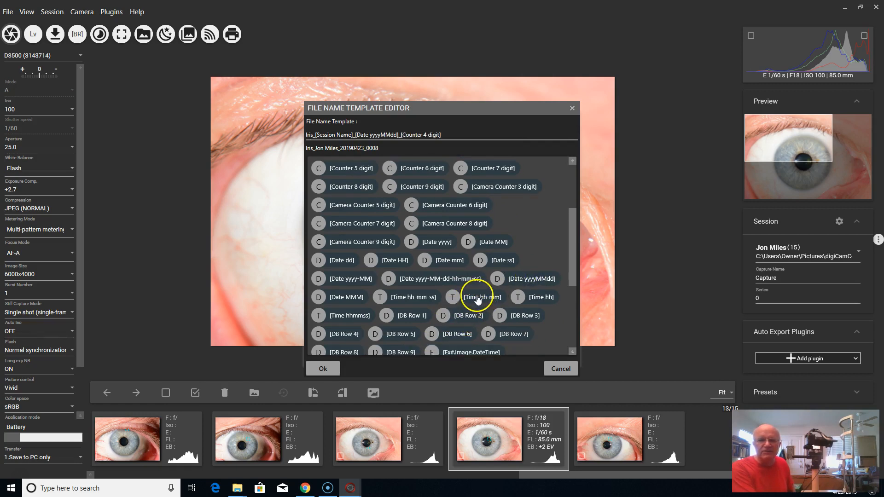
pyautogui.click(480, 296)
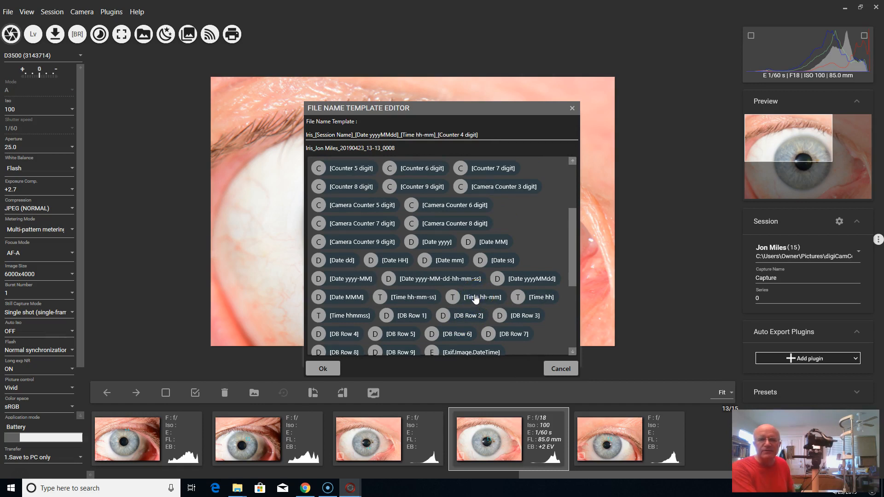
pyautogui.moveTo(439, 171)
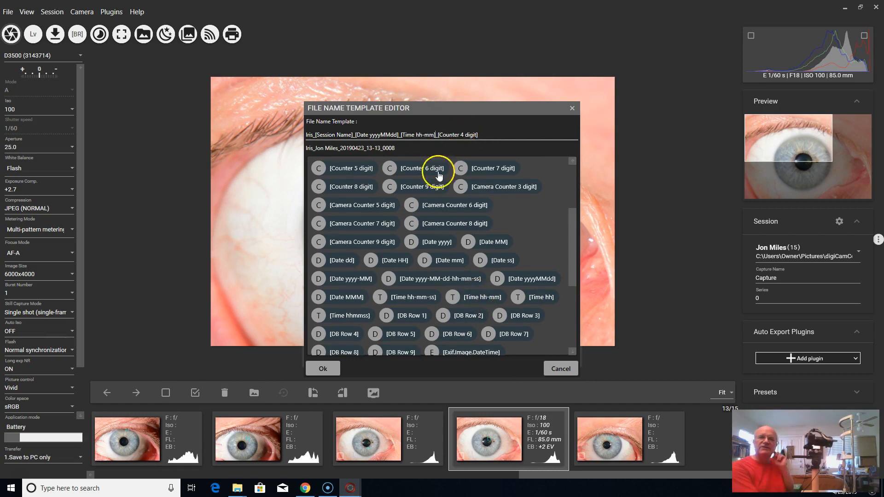
pyautogui.moveTo(323, 368)
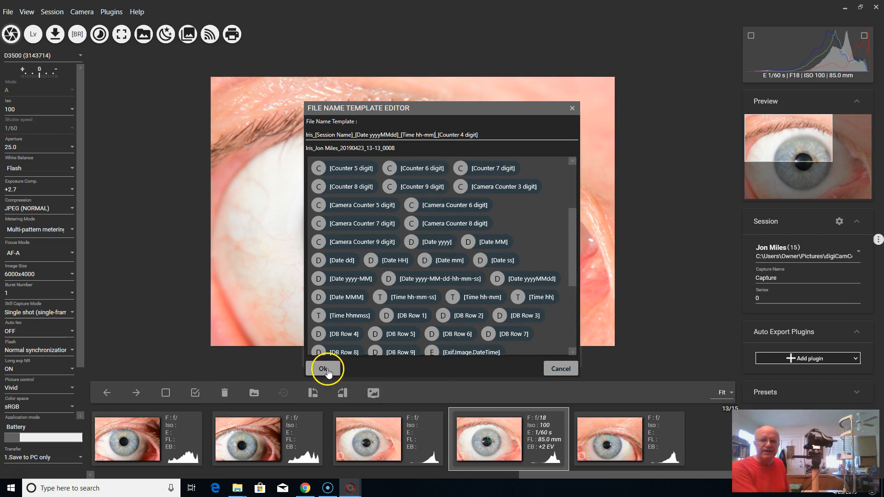
pyautogui.click(322, 368)
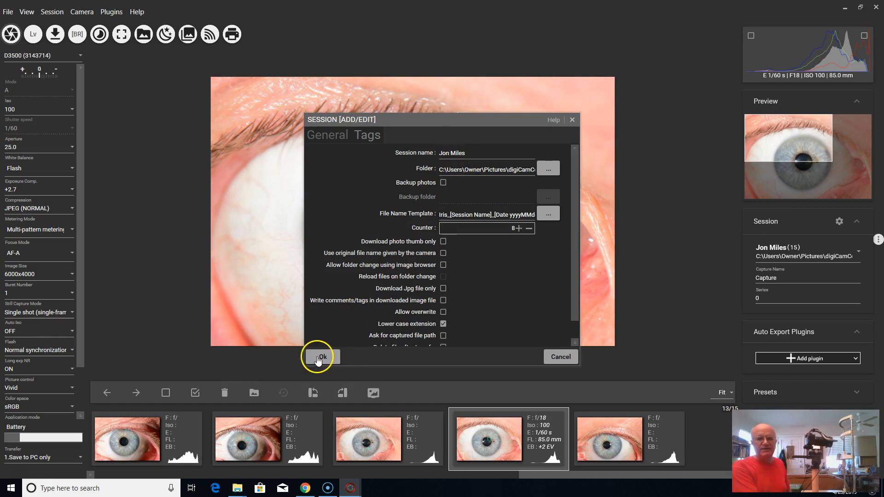
pyautogui.click(319, 357)
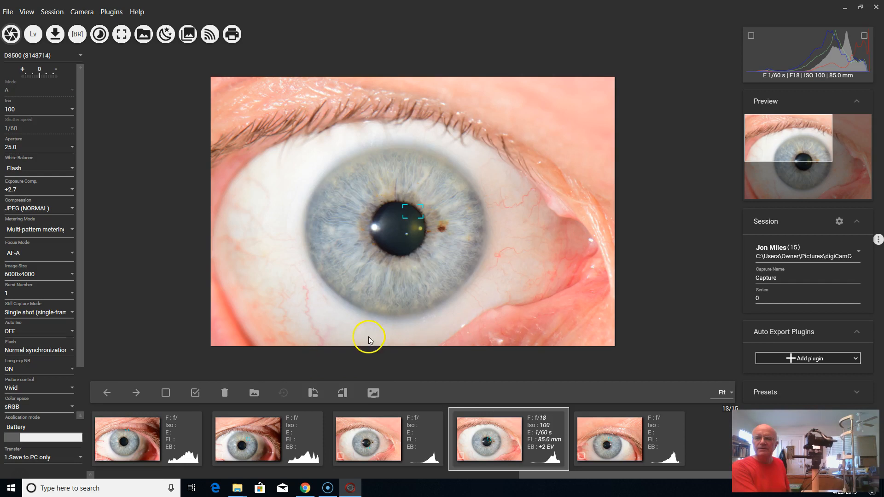
pyautogui.moveTo(785, 221)
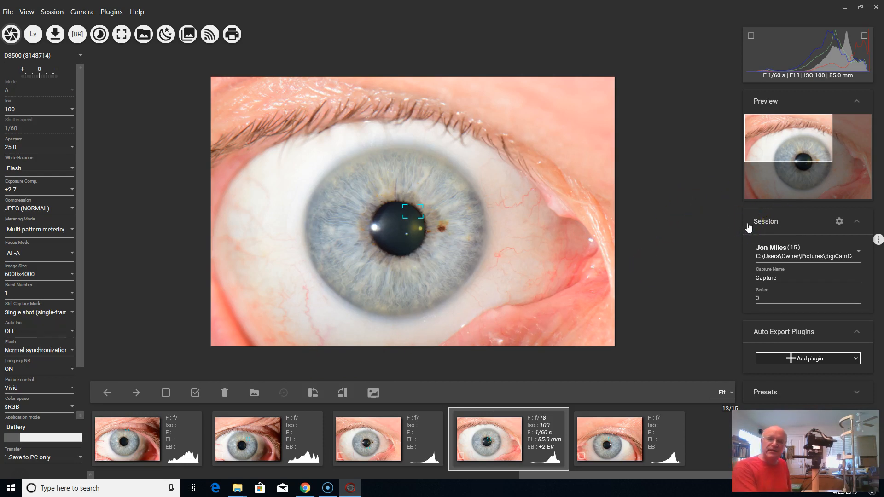
pyautogui.moveTo(820, 252)
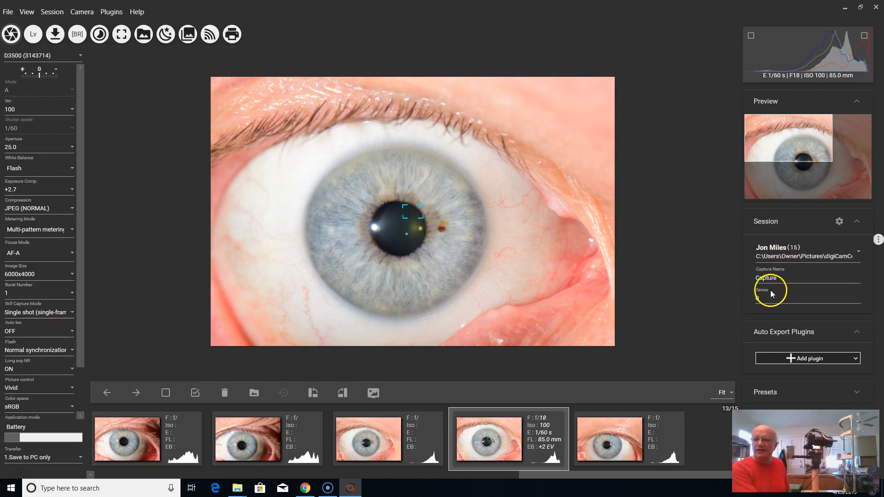
pyautogui.moveTo(729, 363)
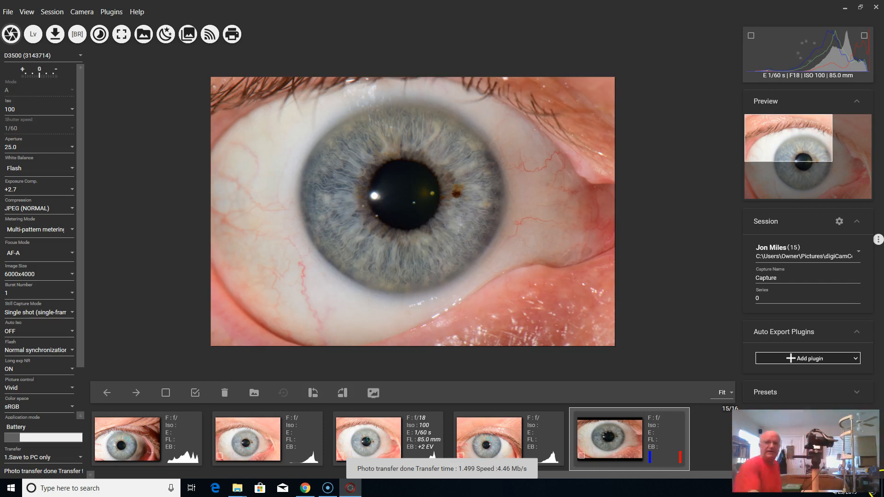
pyautogui.moveTo(556, 186)
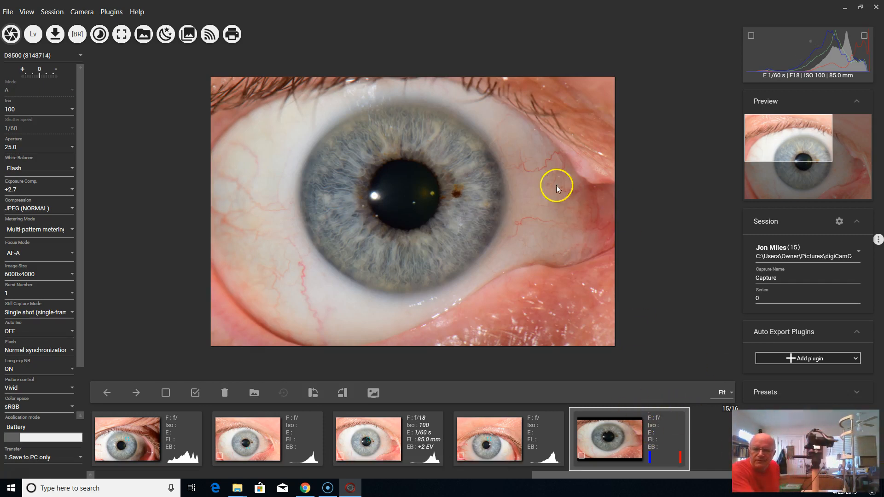
pyautogui.moveTo(489, 199)
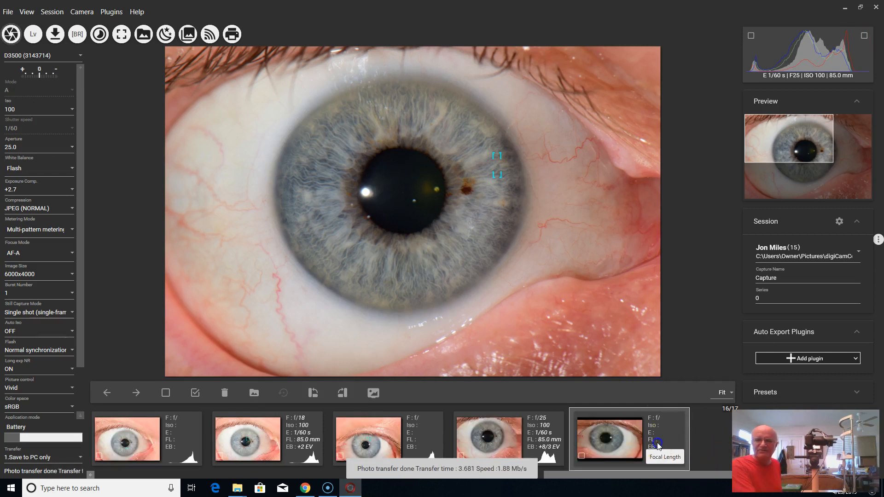
# Show the latest iris capture, the session's seventeenth image, in the viewer.
pyautogui.click(608, 438)
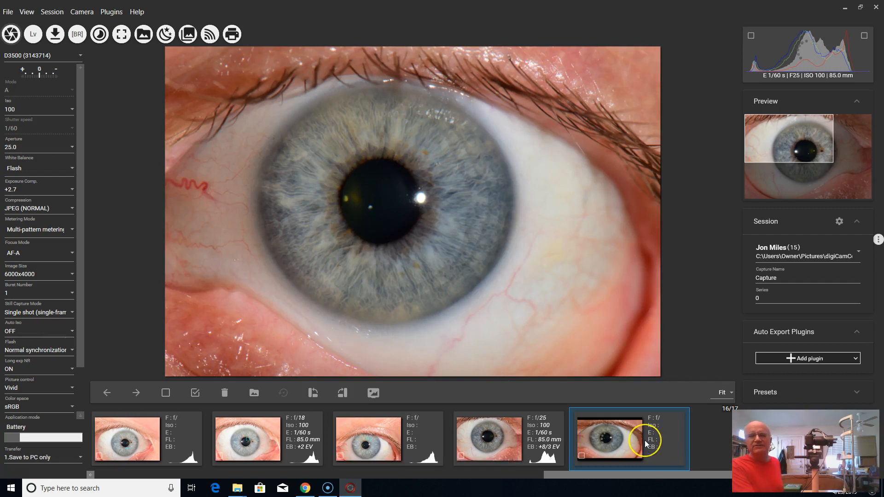
pyautogui.moveTo(560, 462)
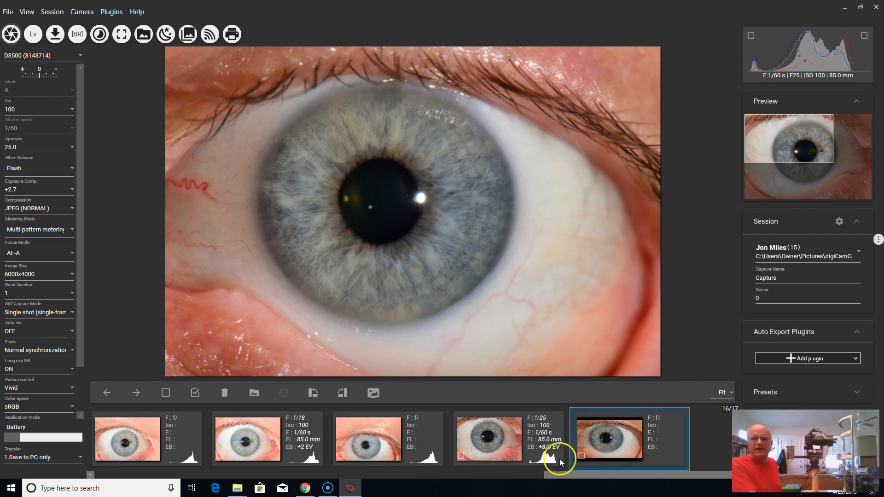
pyautogui.moveTo(238, 488)
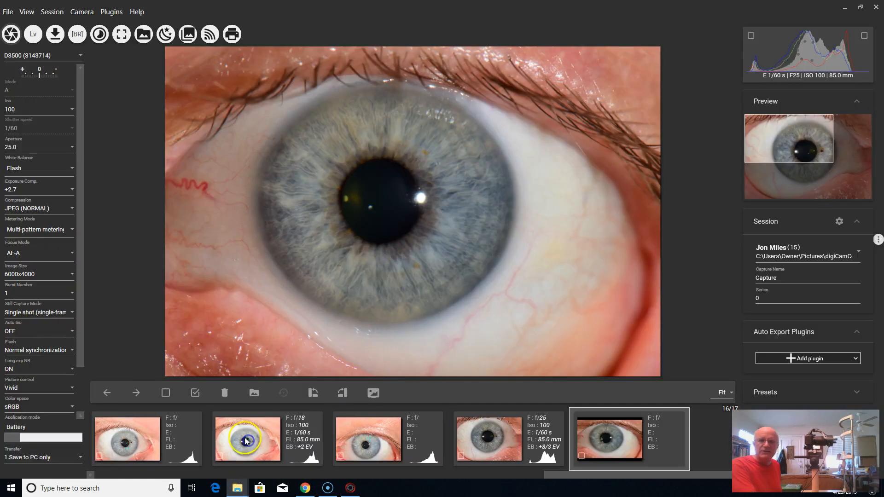
pyautogui.moveTo(237, 488)
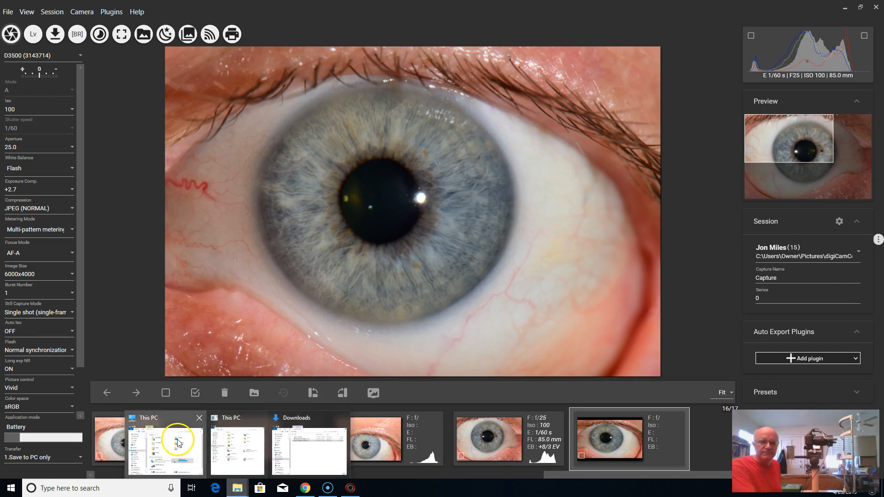
pyautogui.click(165, 442)
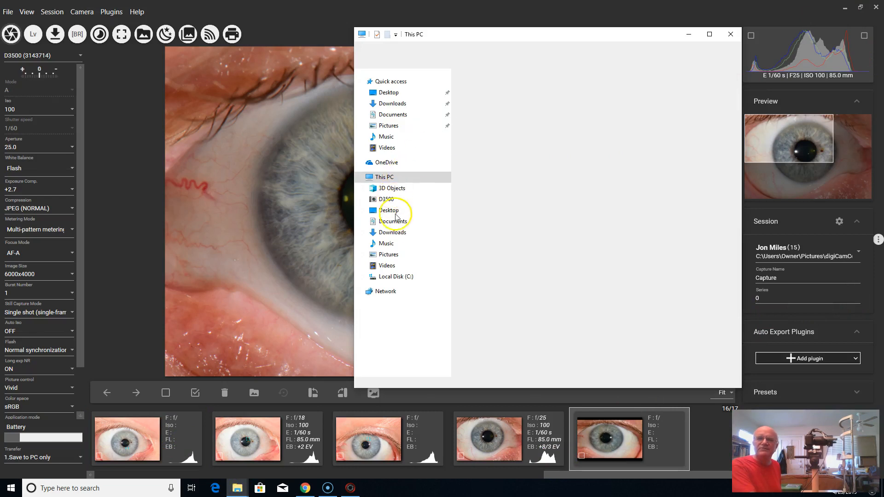
pyautogui.click(385, 176)
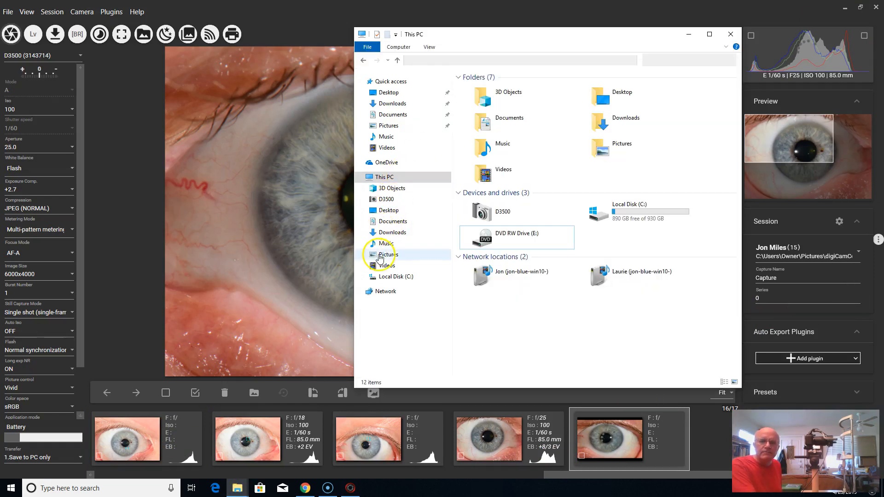
pyautogui.click(387, 254)
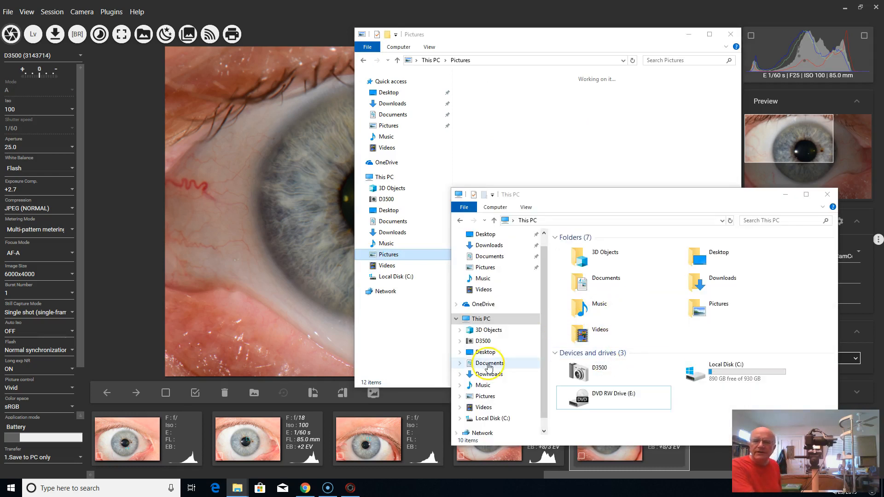
pyautogui.click(460, 352)
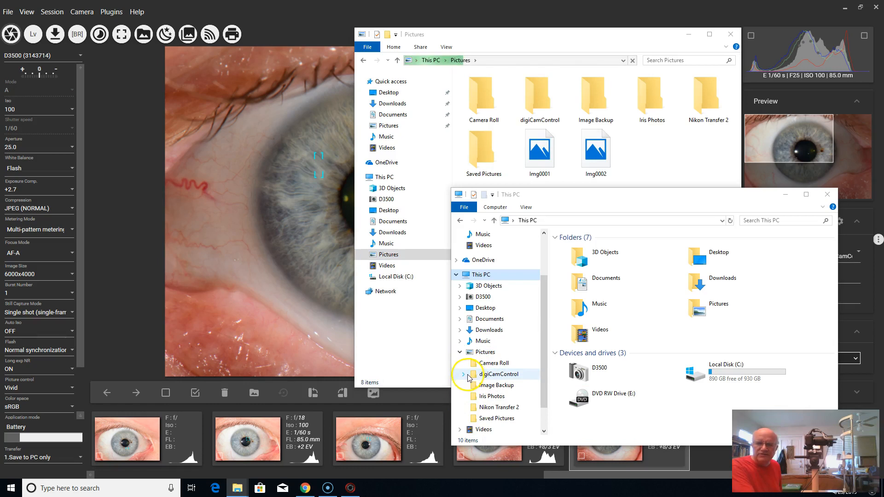
pyautogui.click(463, 374)
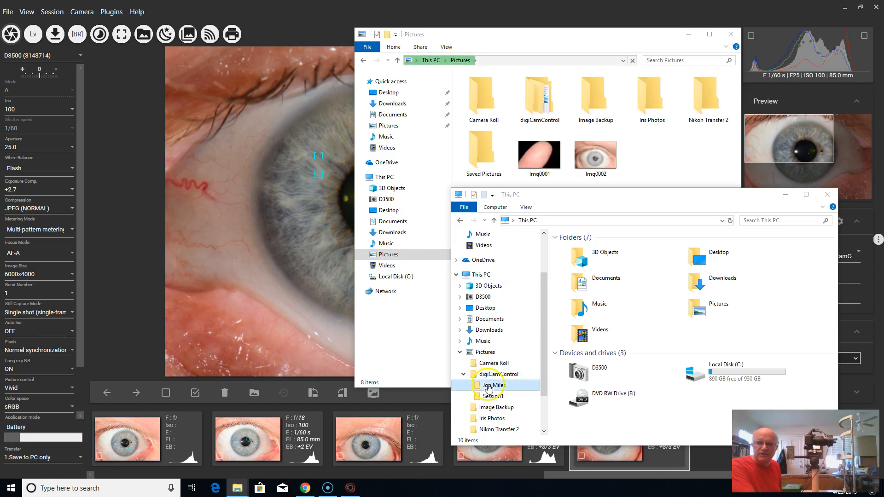
pyautogui.click(492, 385)
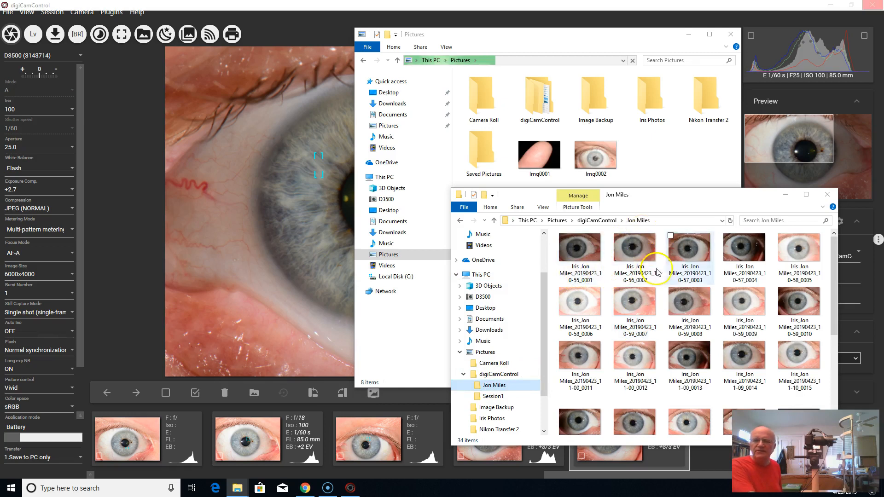
pyautogui.scroll(-3)
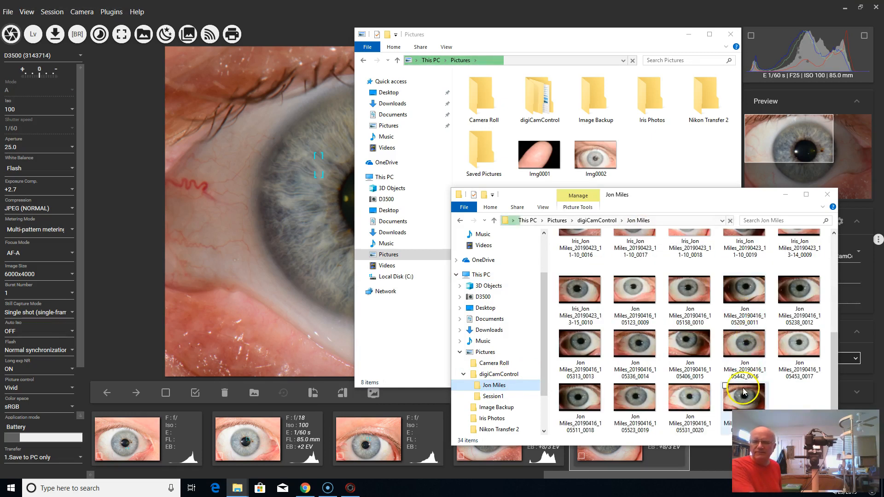
pyautogui.moveTo(744, 360)
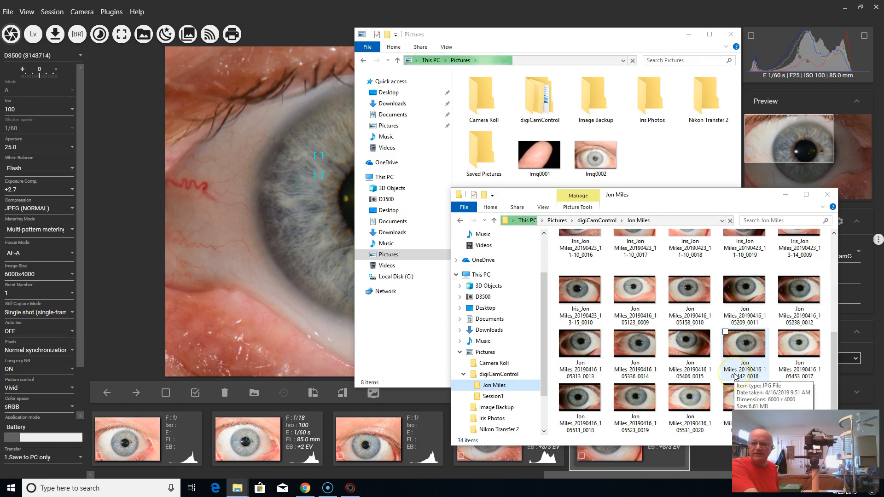
pyautogui.scroll(3)
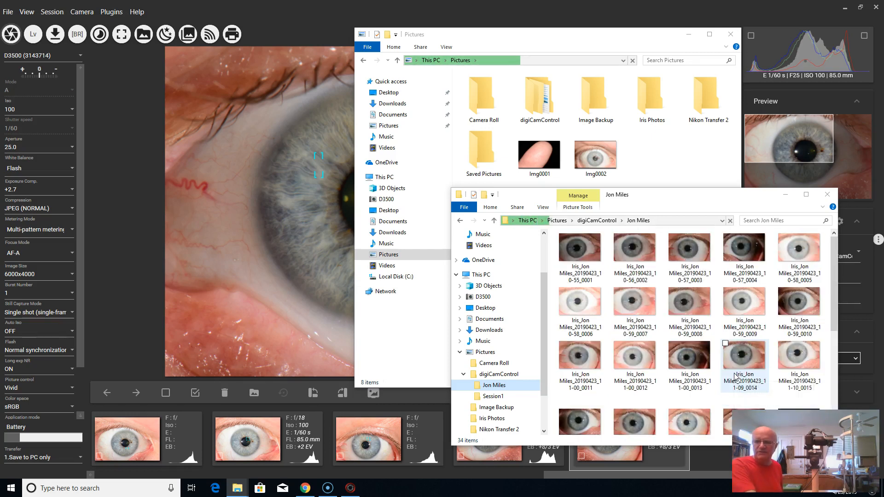
pyautogui.moveTo(728, 363)
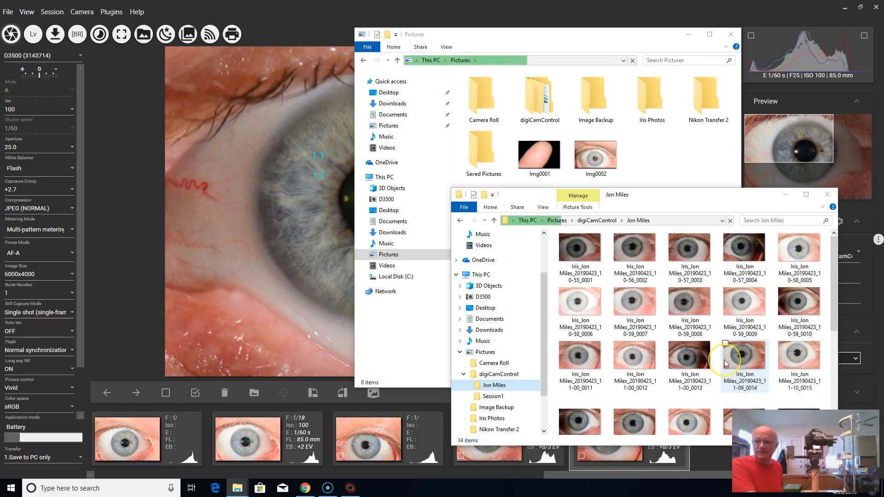
pyautogui.moveTo(723, 348)
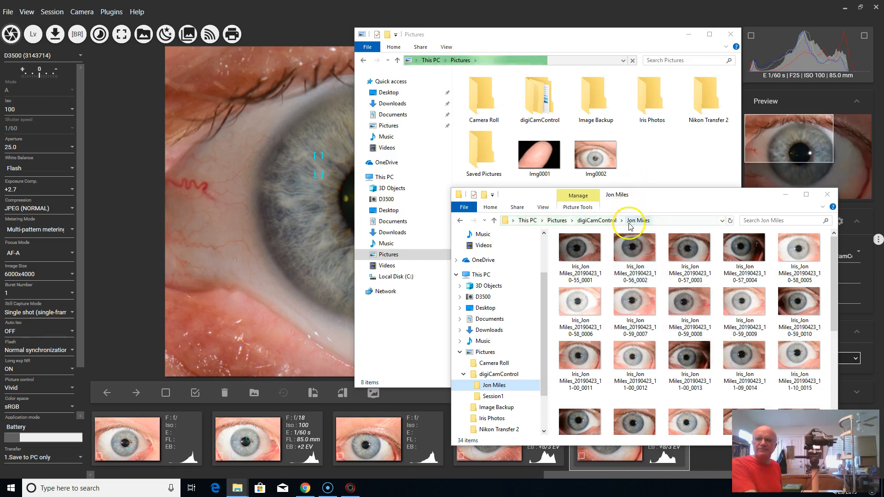
pyautogui.moveTo(673, 306)
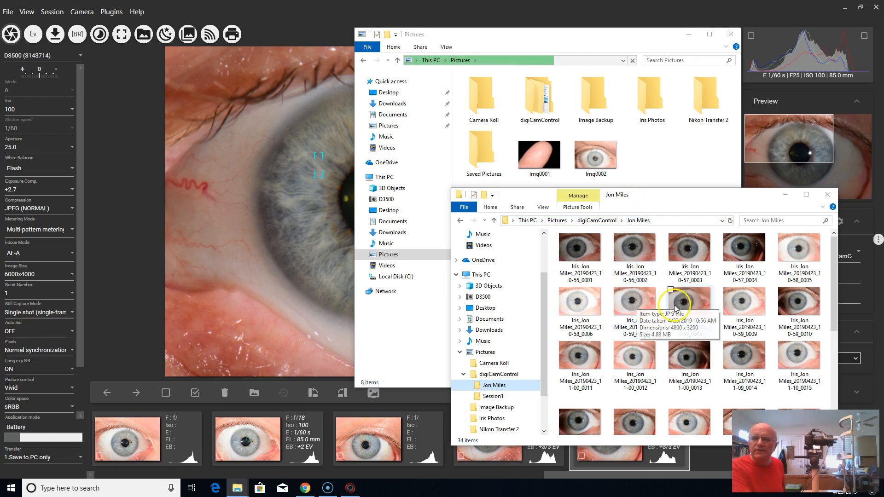
pyautogui.scroll(-3)
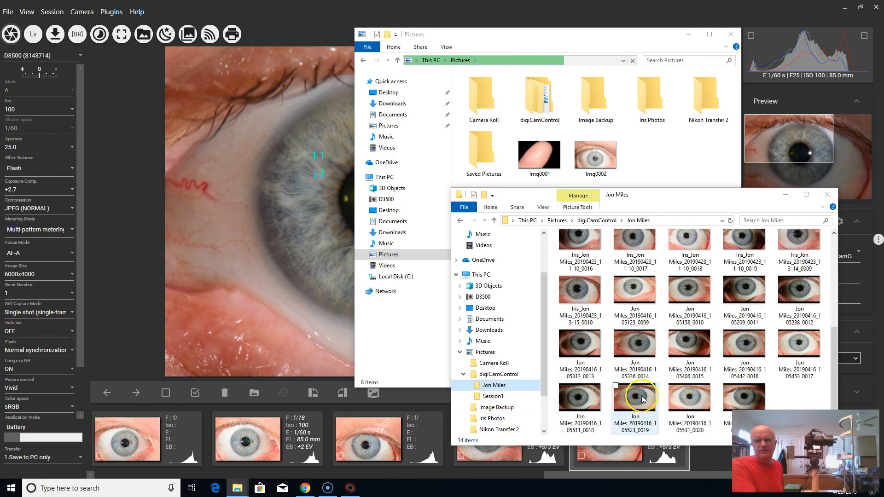
pyautogui.moveTo(688, 410)
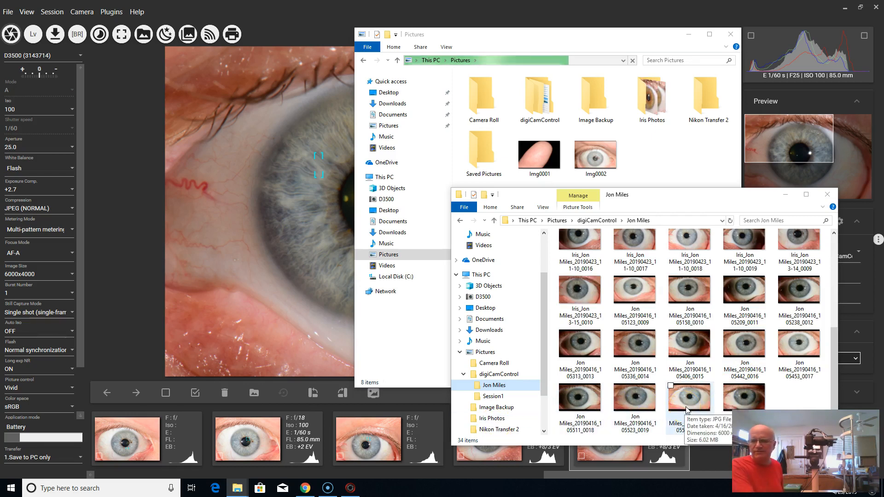
pyautogui.moveTo(547, 205)
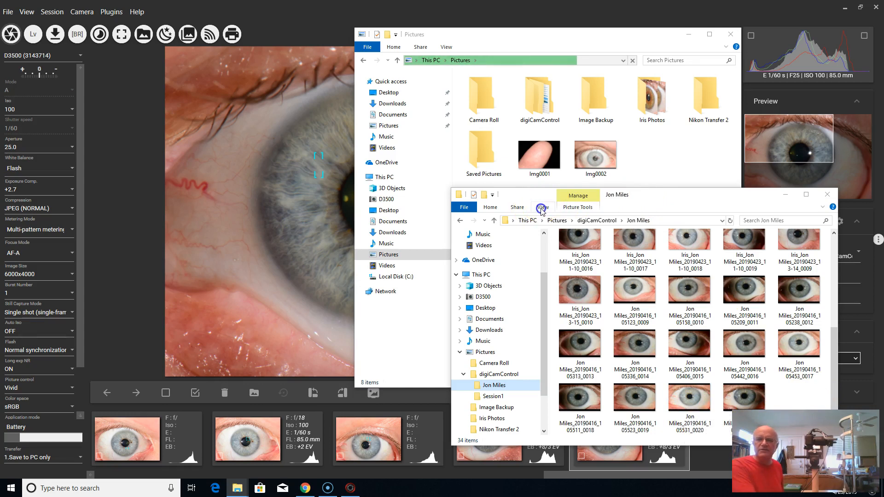
pyautogui.click(542, 206)
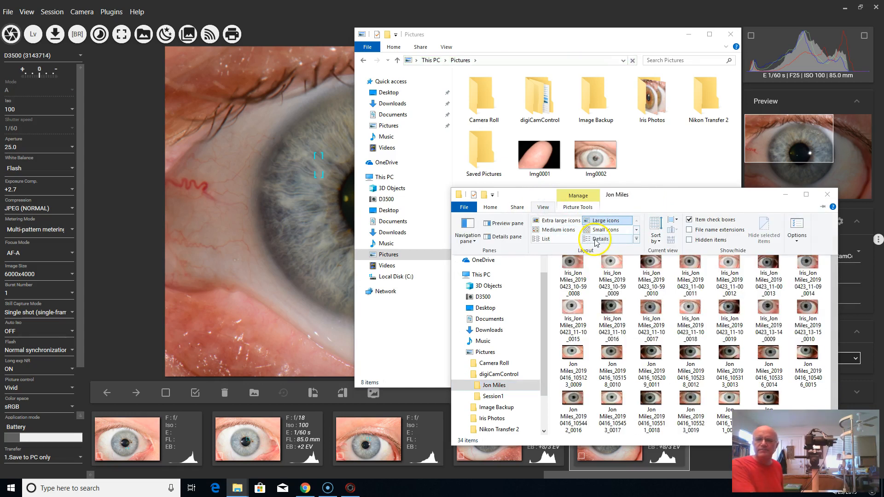
pyautogui.click(600, 239)
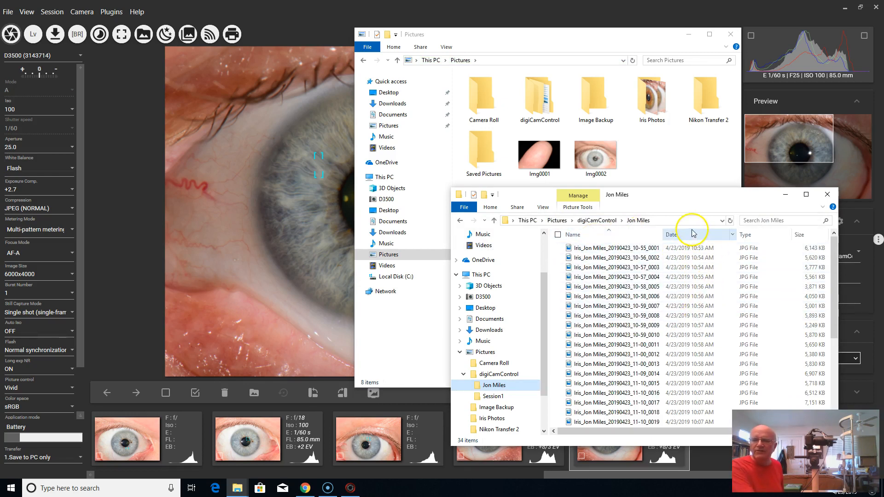
pyautogui.click(671, 234)
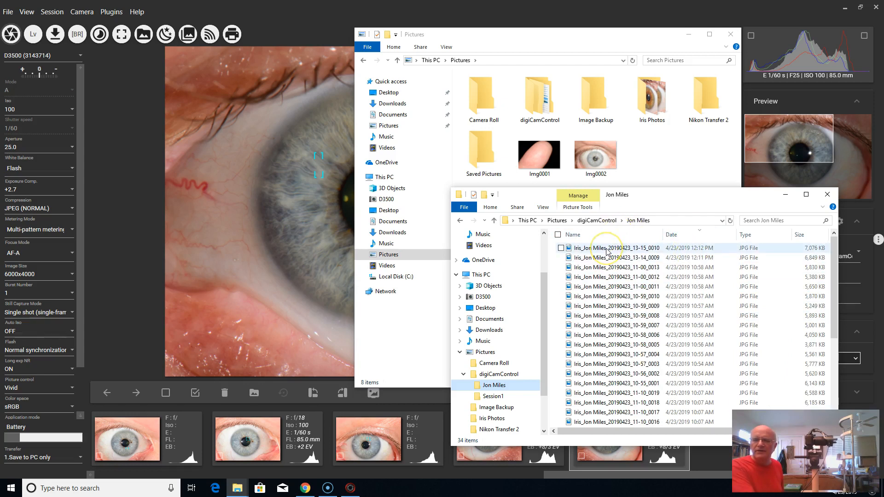
pyautogui.moveTo(606, 248)
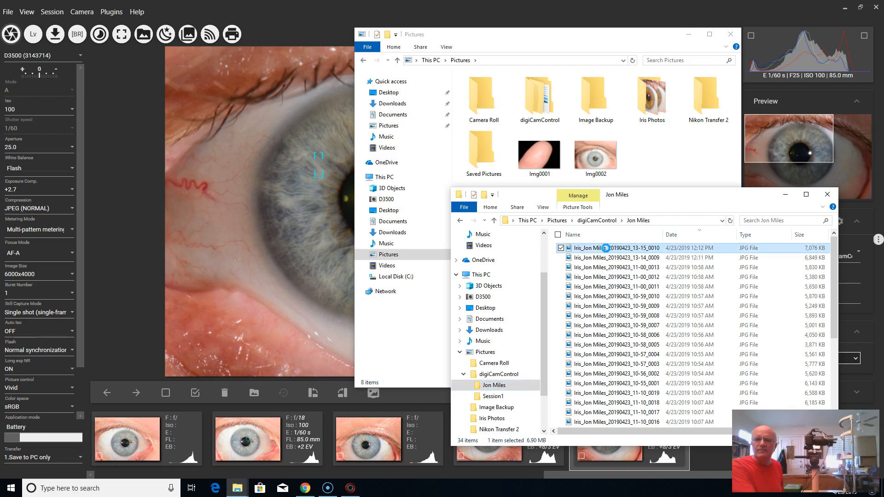
# Open the newest iris photo with Photos and switch the folder to Large icons.
pyautogui.rightClick(603, 248)
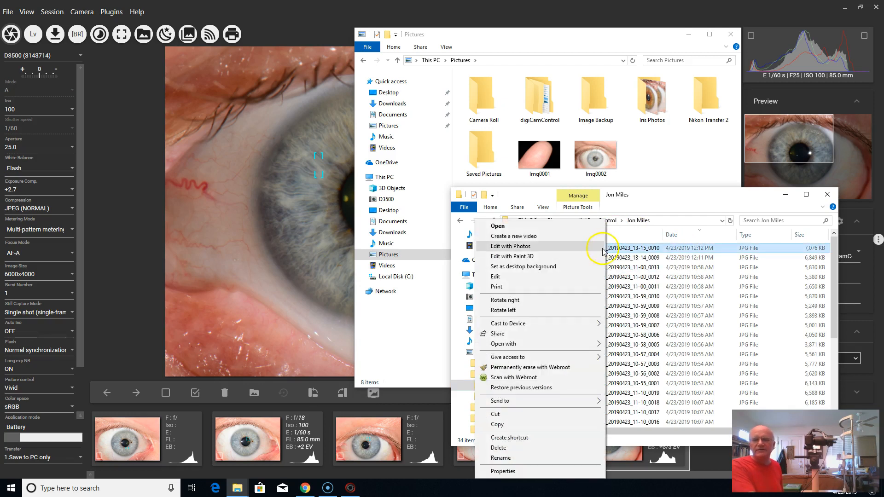
pyautogui.moveTo(563, 349)
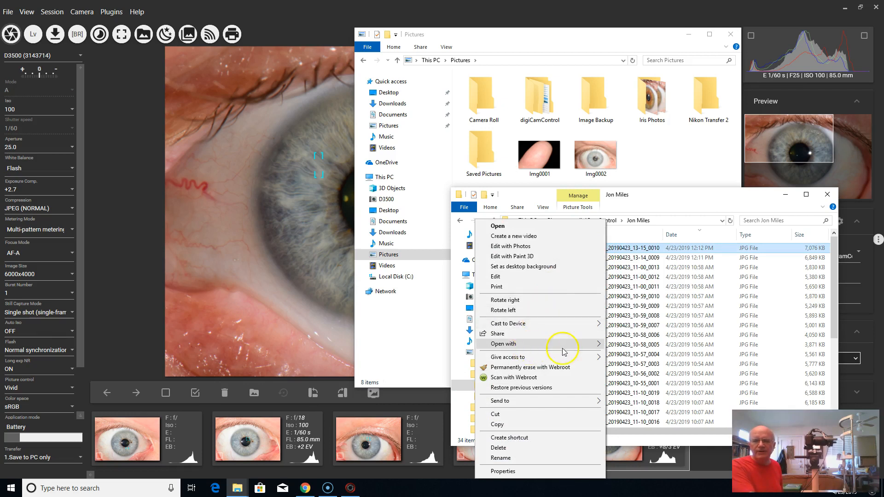
pyautogui.click(502, 344)
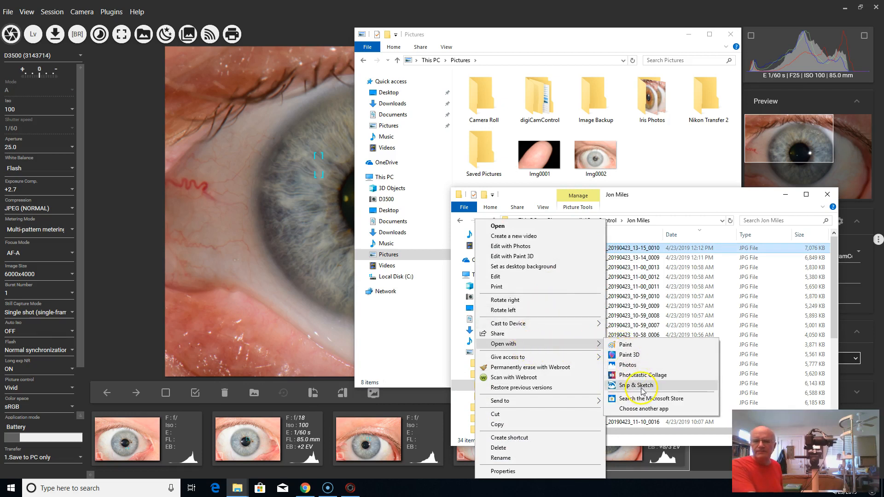
pyautogui.moveTo(632, 365)
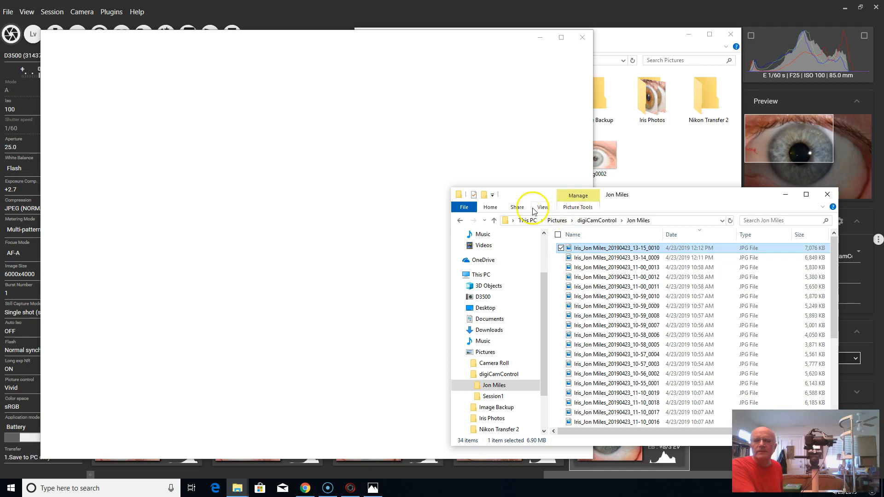
pyautogui.click(542, 206)
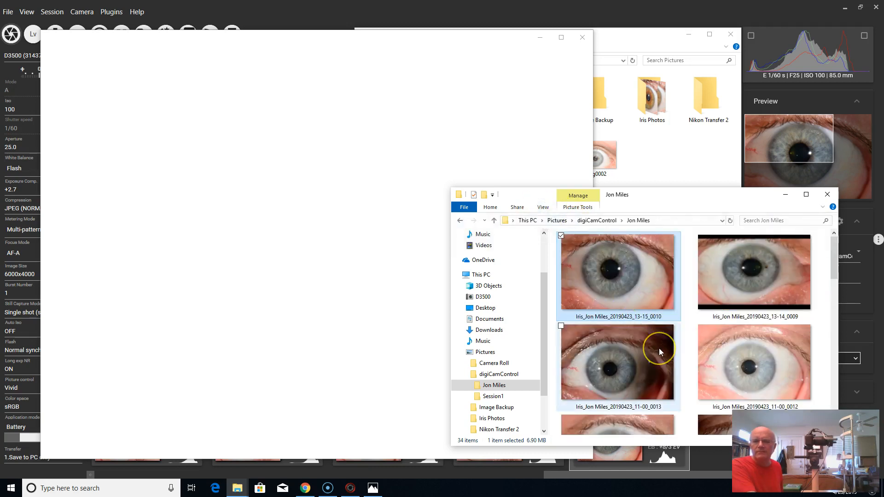
pyautogui.moveTo(659, 352)
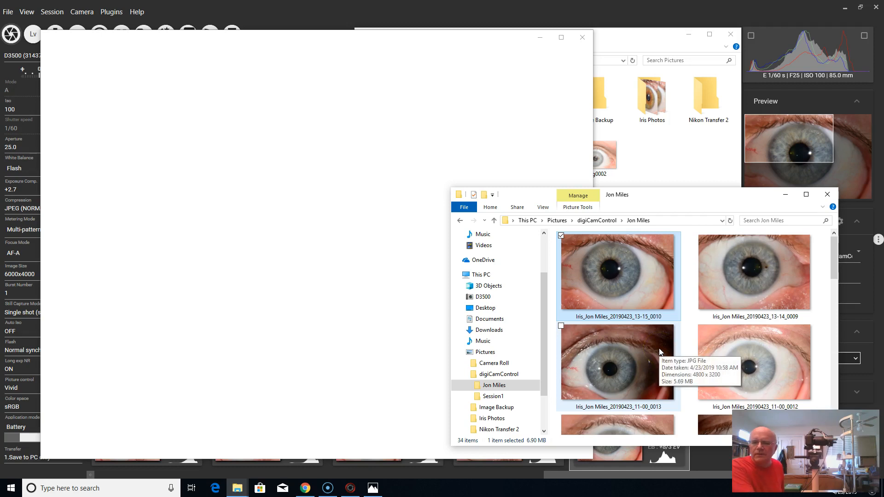
pyautogui.moveTo(780, 273)
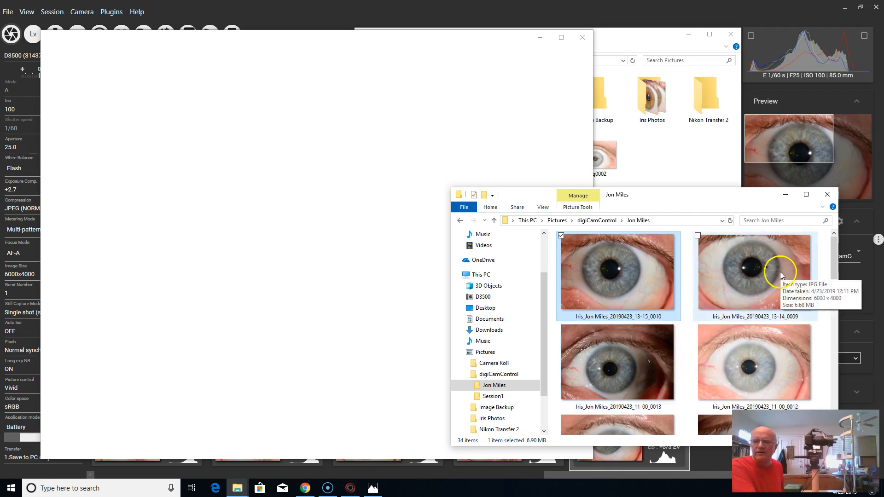
# Open the second iris photo in Photos as well.
pyautogui.rightClick(754, 271)
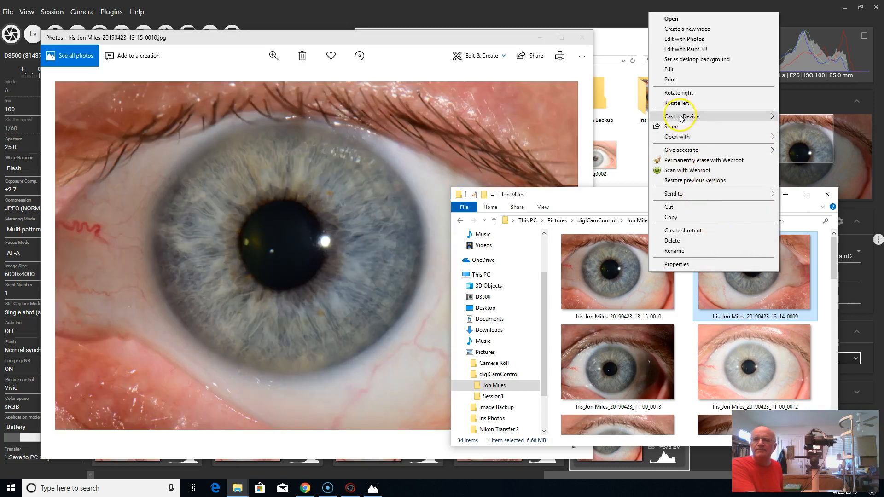
pyautogui.moveTo(679, 140)
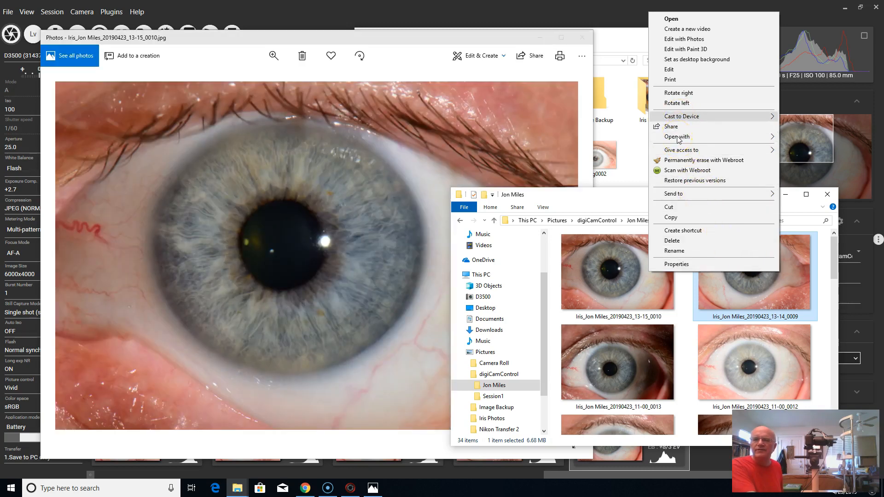
pyautogui.moveTo(675, 137)
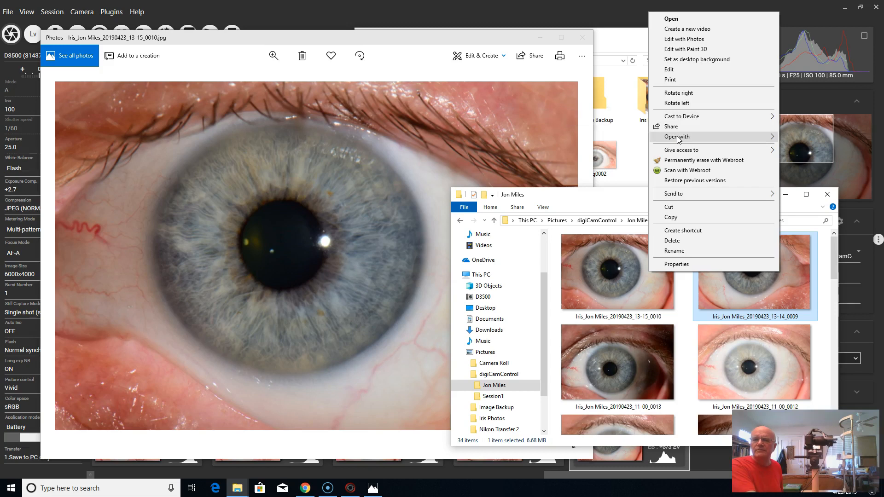
pyautogui.click(564, 159)
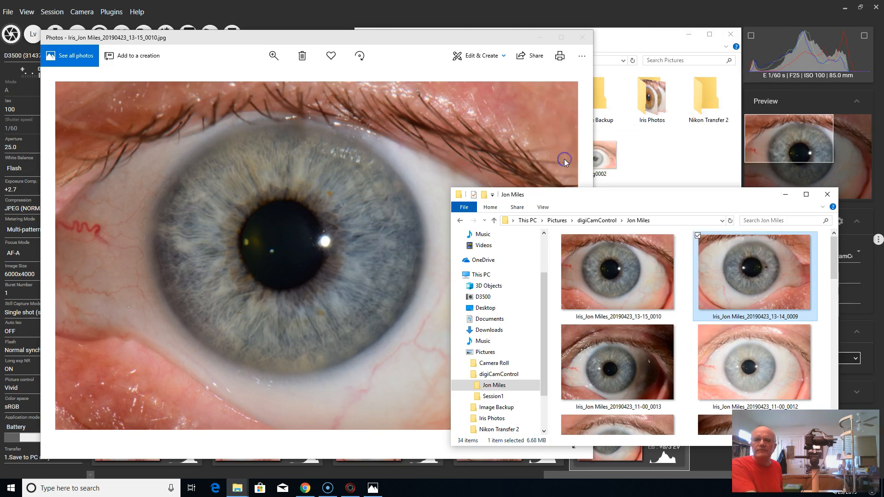
pyautogui.moveTo(197, 37)
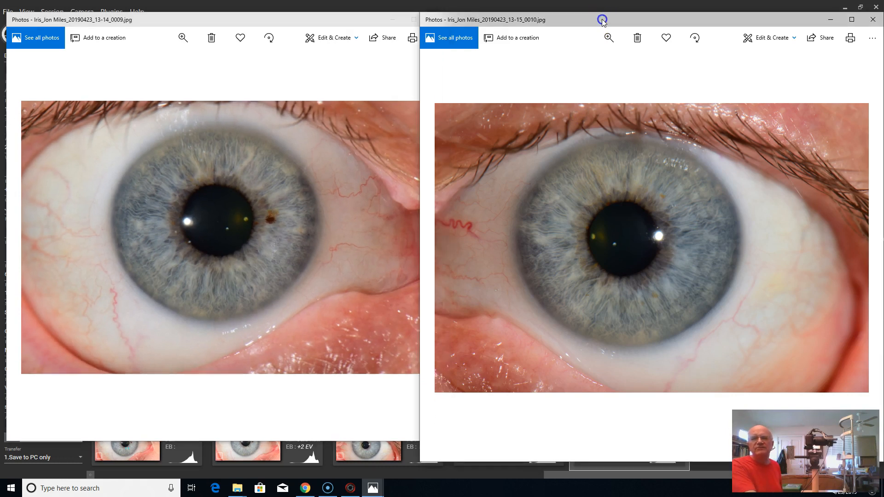
pyautogui.moveTo(166, 439)
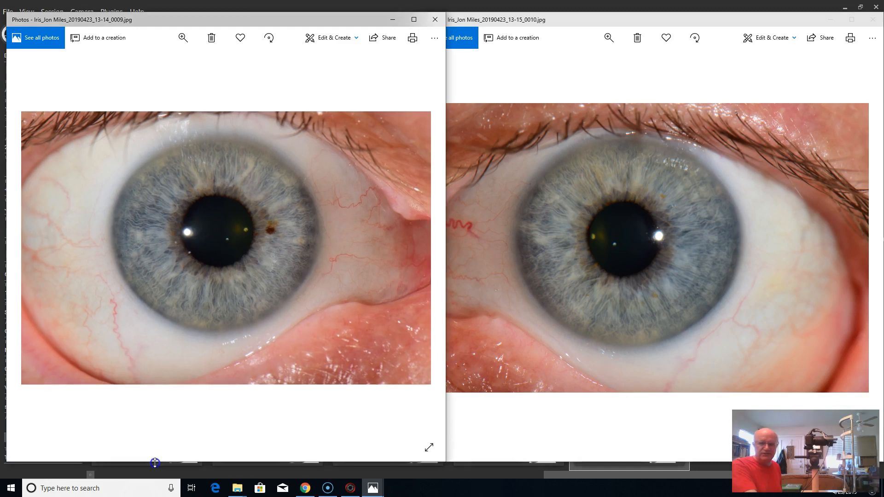
pyautogui.moveTo(765, 283)
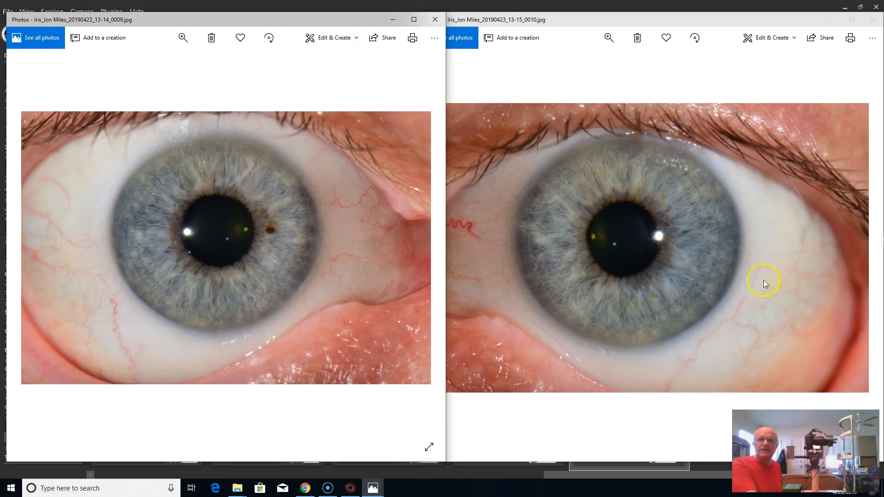
pyautogui.moveTo(522, 489)
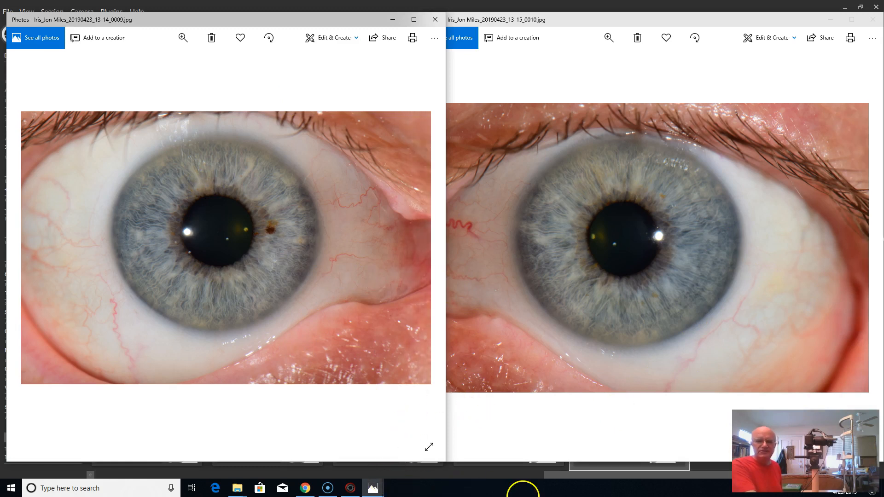